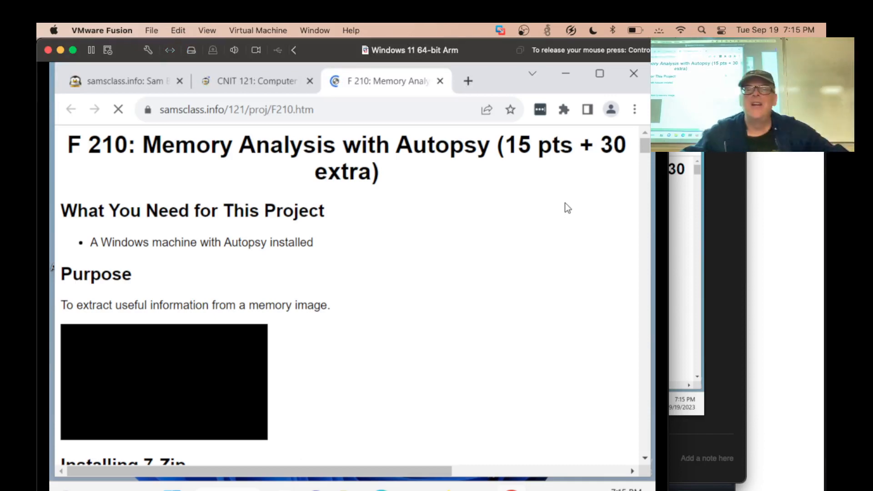
Download the memdump.7z evidence file from the F210 project page into Downloads.
scroll("down", 3)
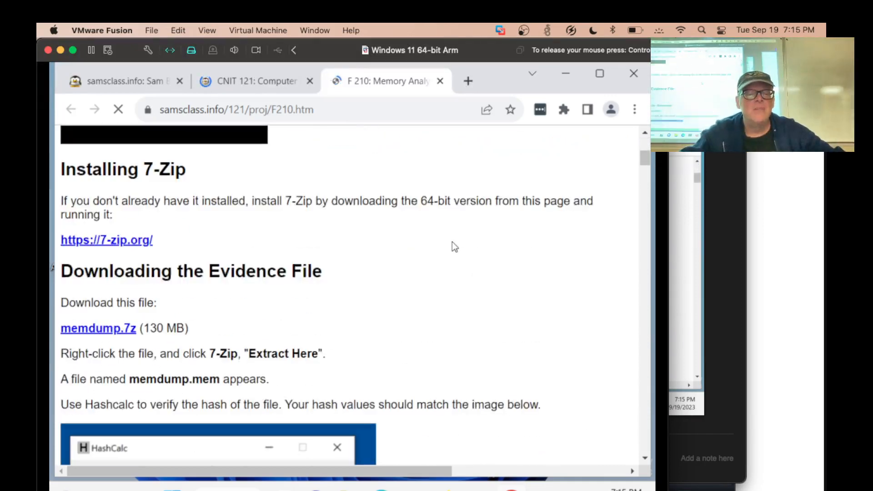
left_click(98, 329)
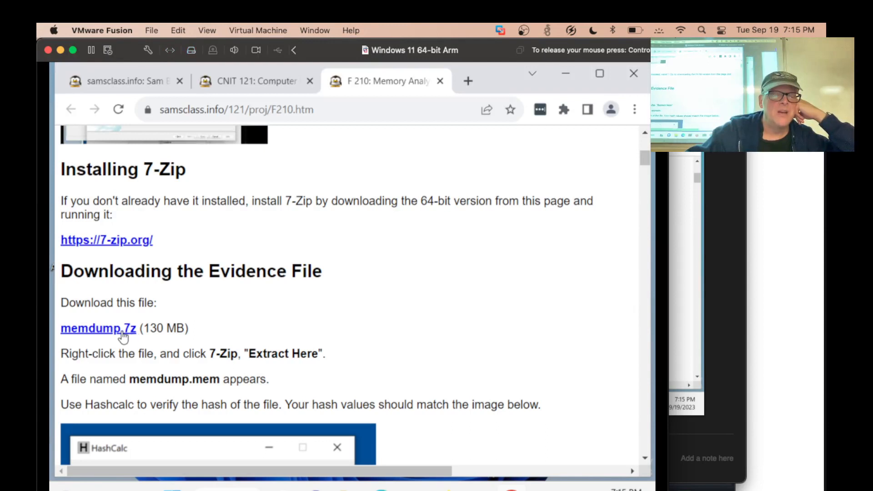
left_click(99, 329)
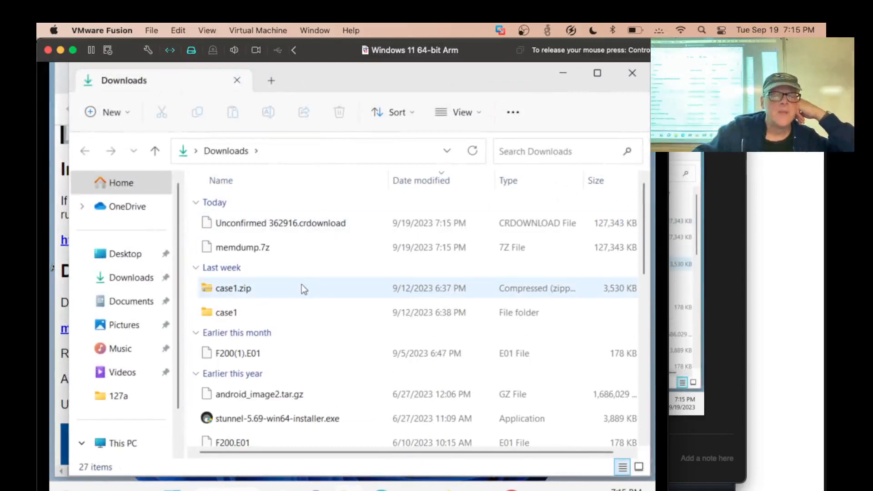
Extract memdump.7z into a memdump folder via 7-Zip's Extract to "memdump\".
right_click(240, 247)
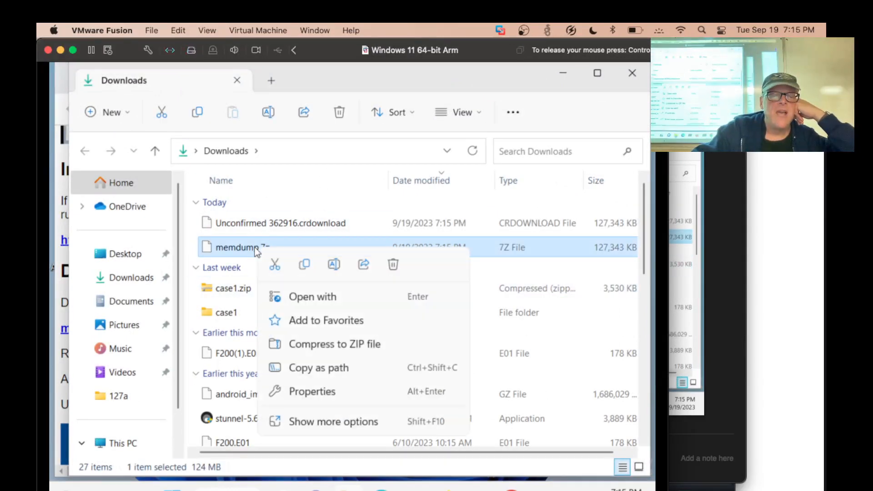
mouse_move(312, 391)
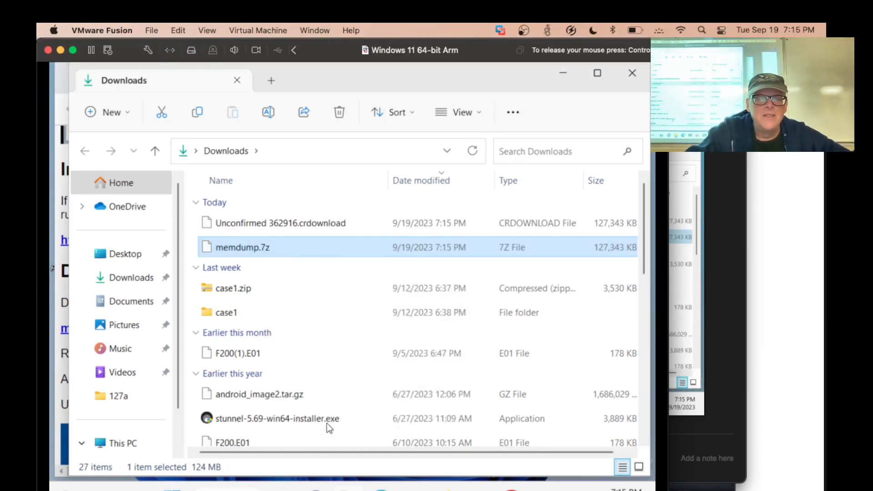
right_click(242, 247)
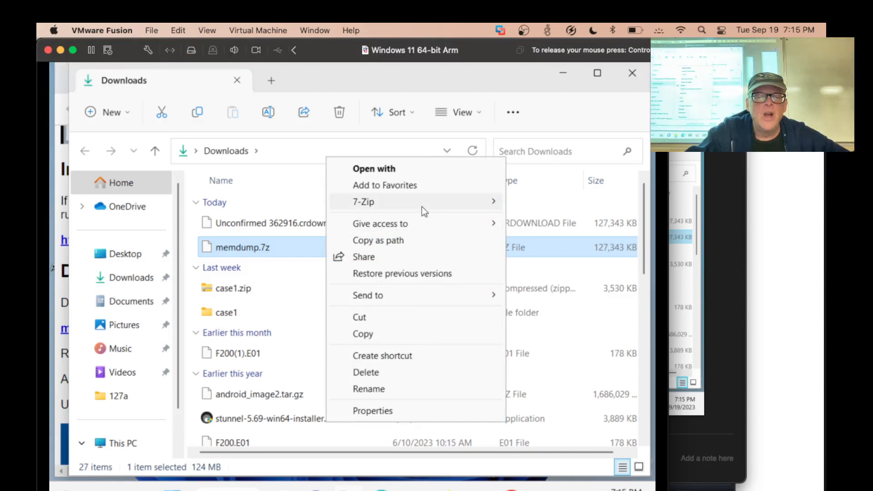
mouse_move(364, 202)
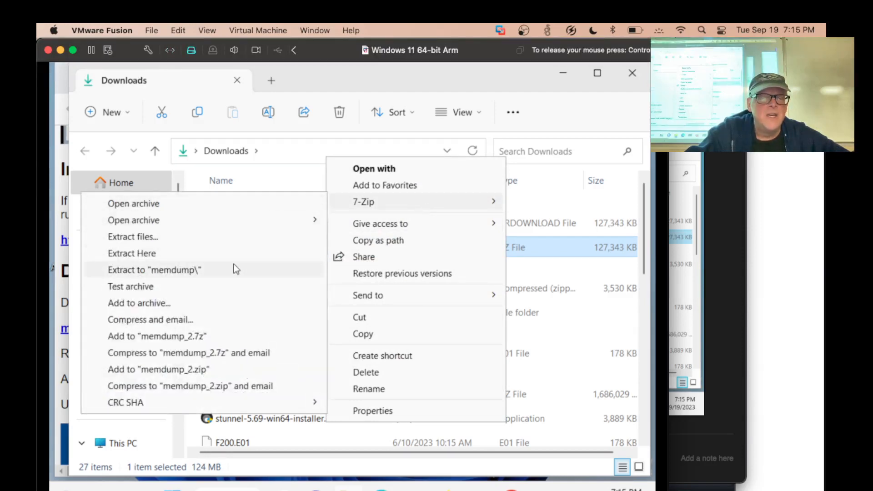
left_click(152, 269)
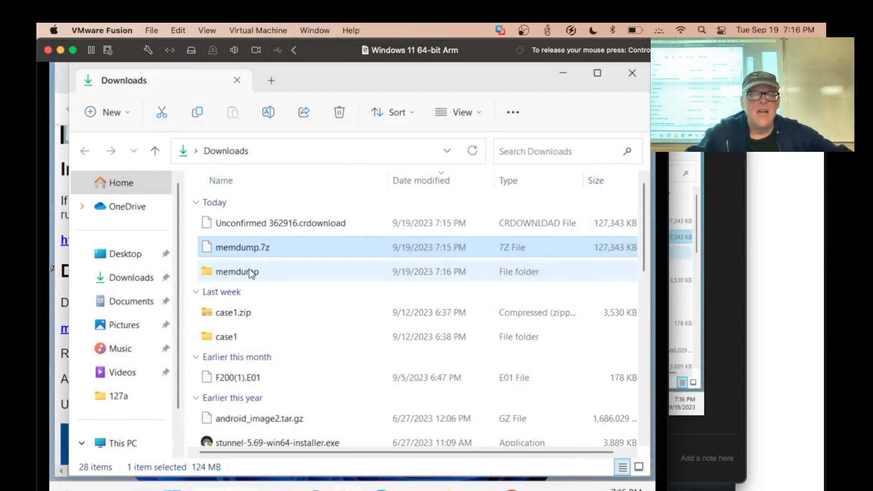
View the extracted memdump folder and its memdump.mem file of about 524 MB.
double_click(237, 271)
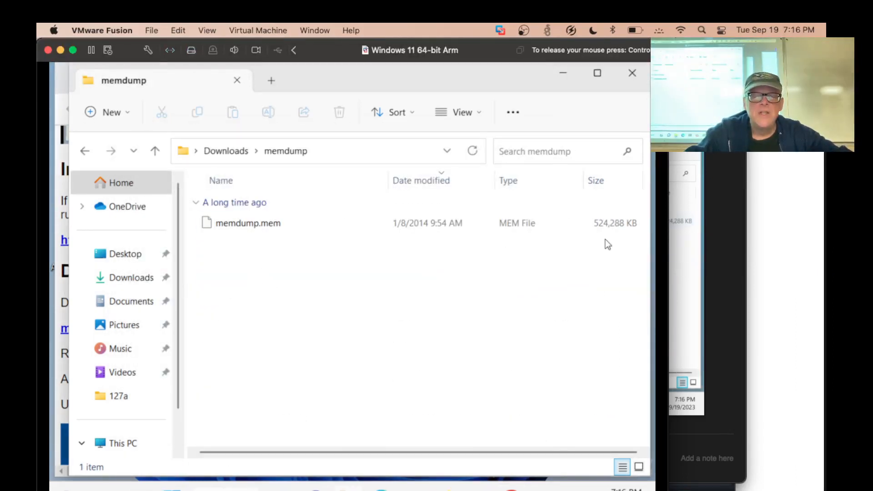
left_click(247, 223)
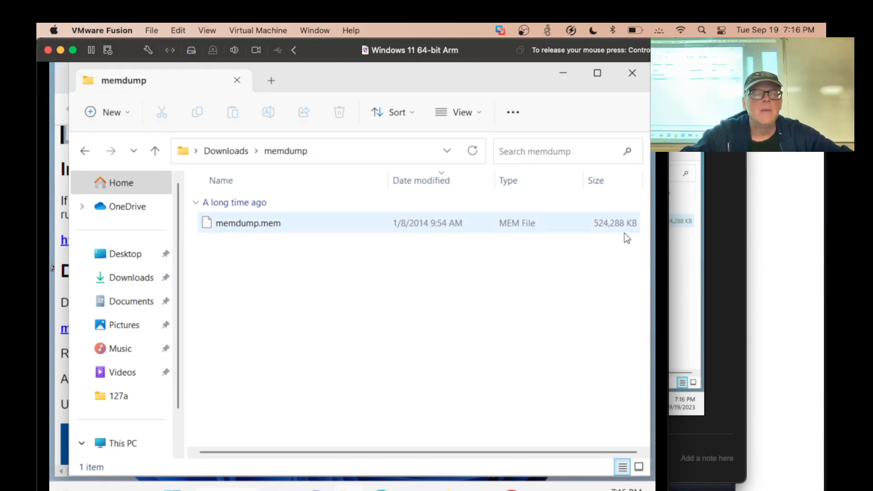
left_click(319, 245)
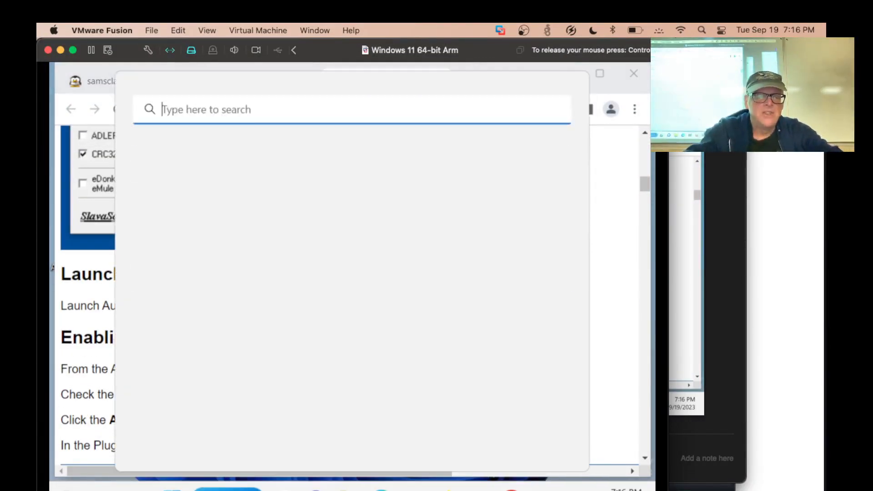
Launch Autopsy 4.20.0 from the Start menu search.
type("autopsy 4.20.0")
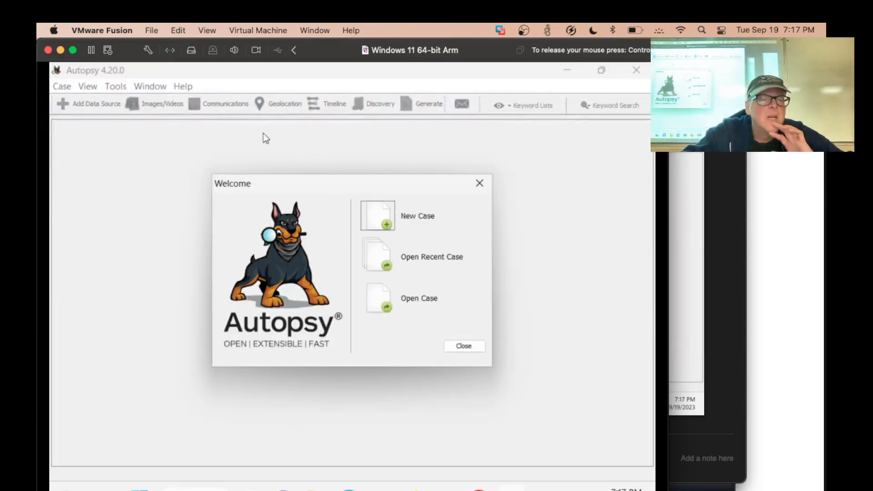
mouse_move(422, 210)
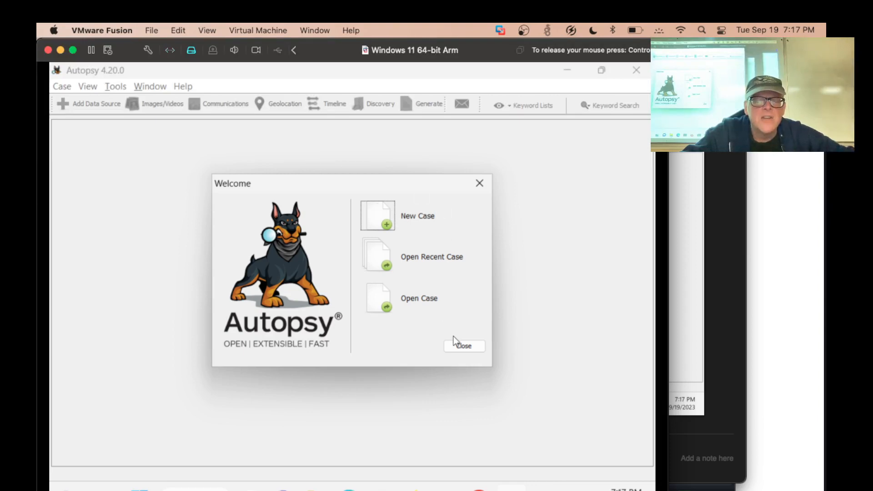
Dismiss the Welcome dialog and bring up the plugin manager from Tools > Plugins.
left_click(463, 346)
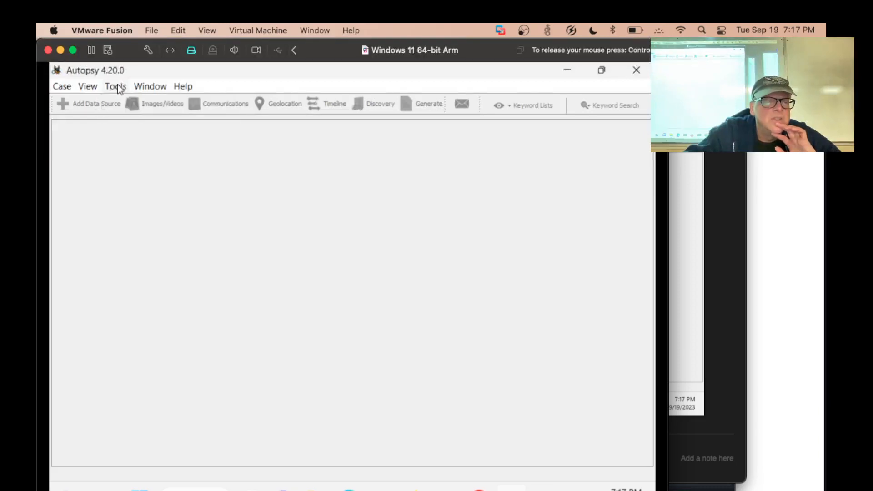
left_click(115, 85)
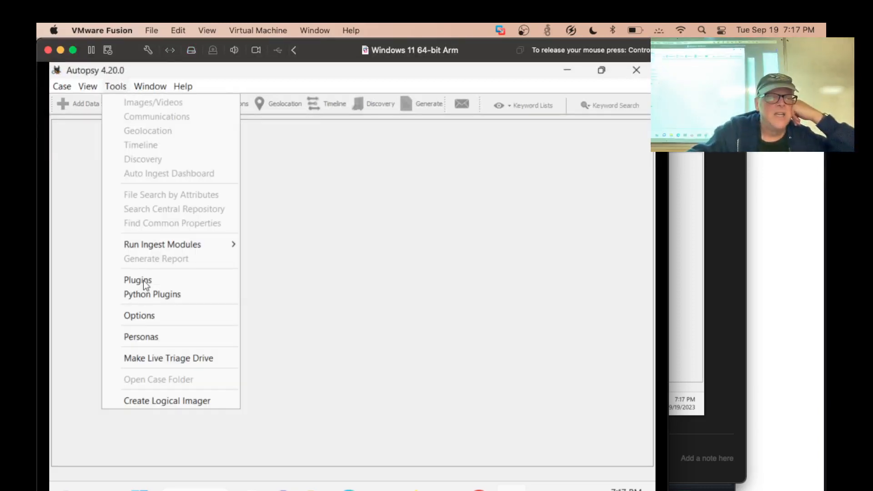
left_click(138, 280)
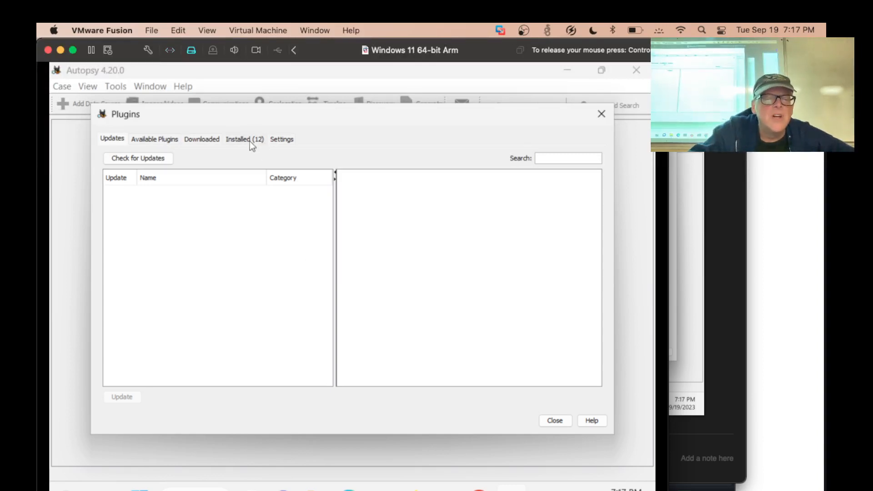
Enable the Experimental module in the Installed plugins list and activate it.
left_click(244, 139)
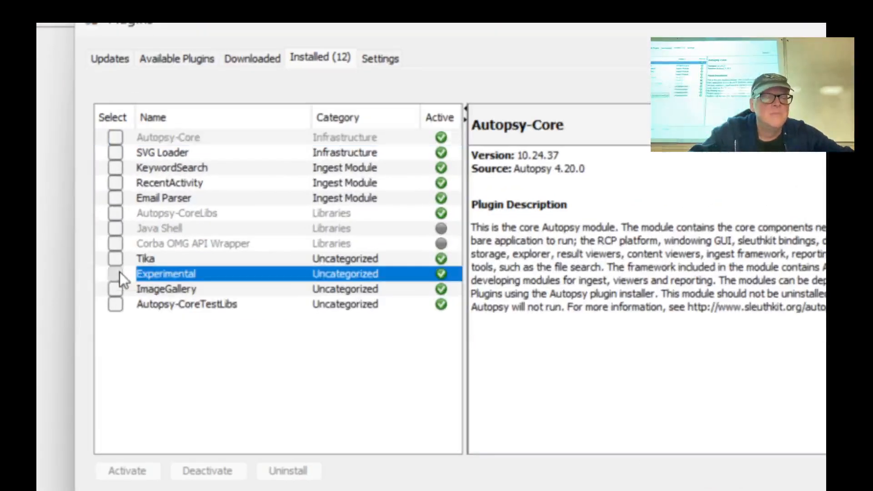
left_click(116, 273)
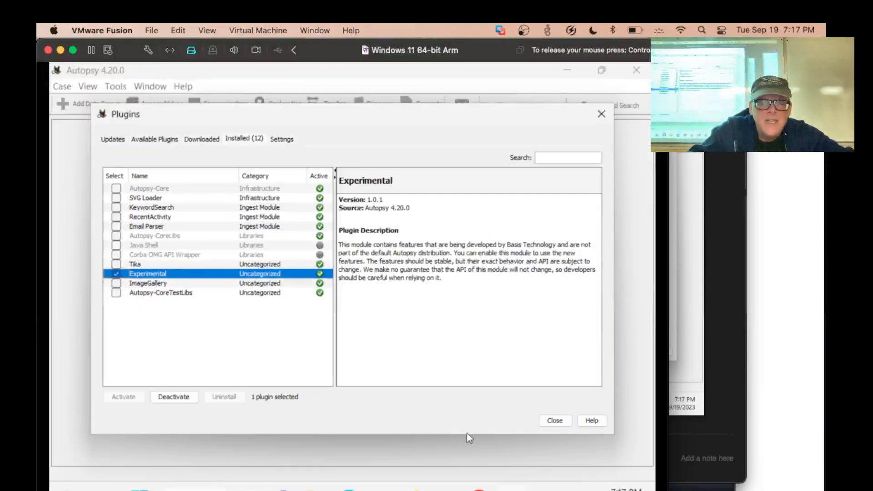
left_click(553, 420)
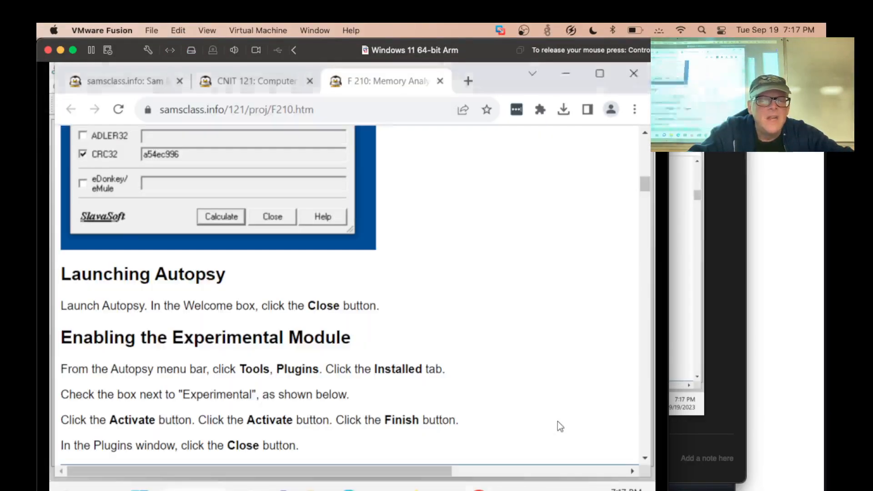
Scroll the F210 page to the 'Enabling the Experimental Module' instructions.
scroll("down", 3)
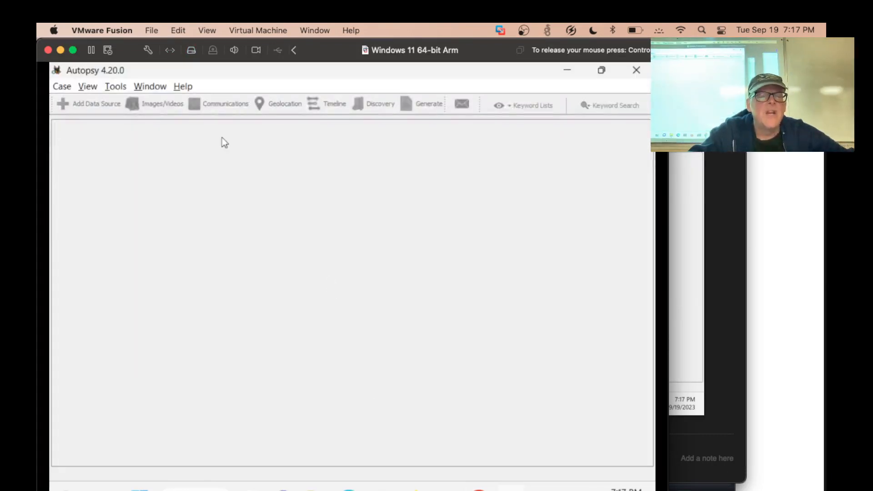
left_click(115, 86)
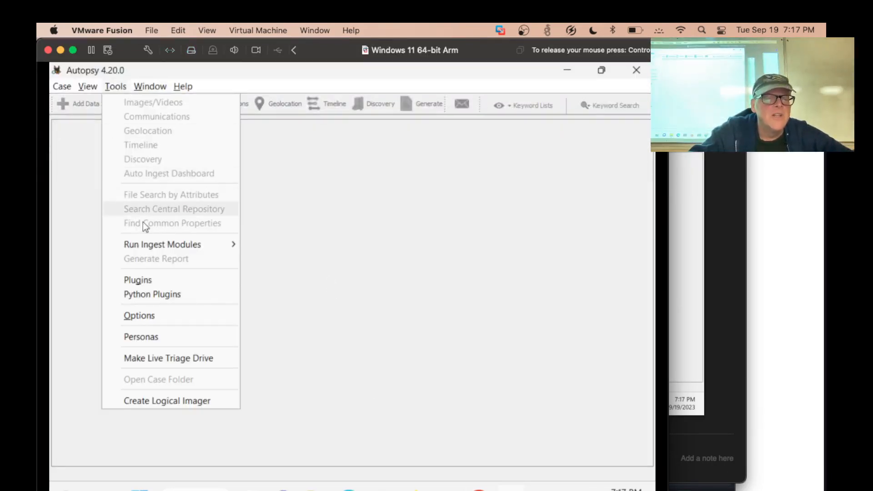
left_click(137, 279)
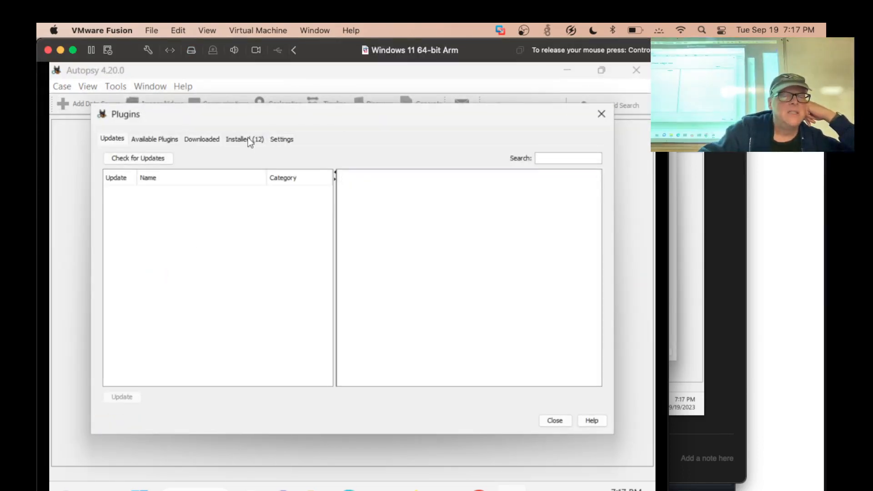
left_click(244, 139)
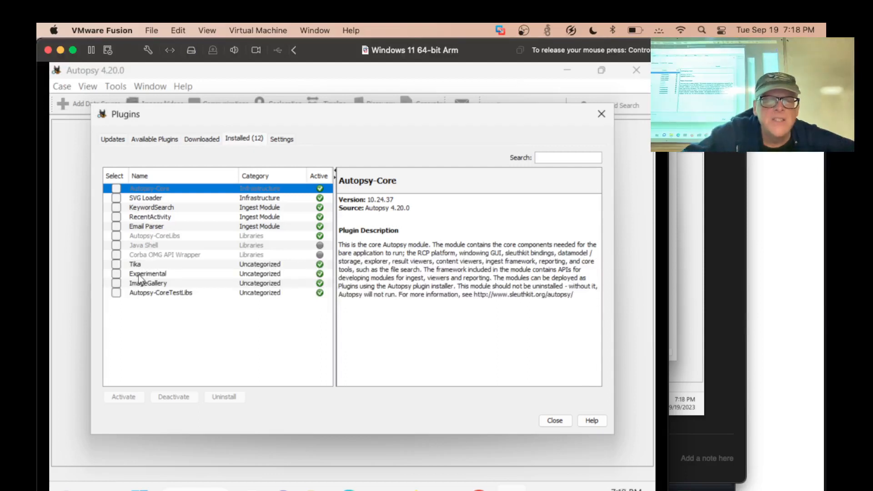
left_click(148, 274)
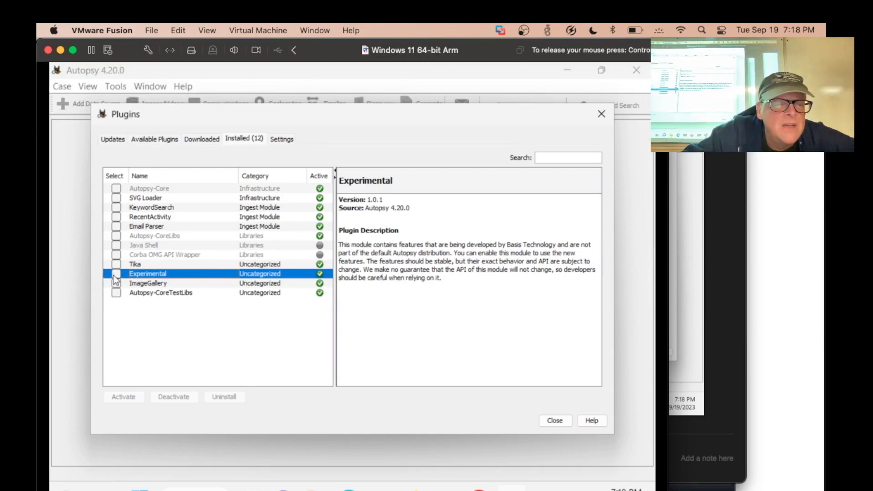
left_click(116, 278)
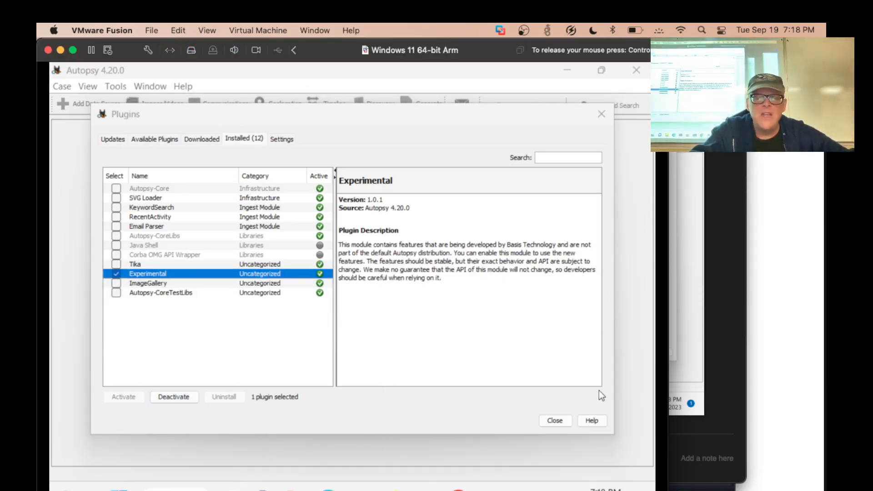
left_click(553, 420)
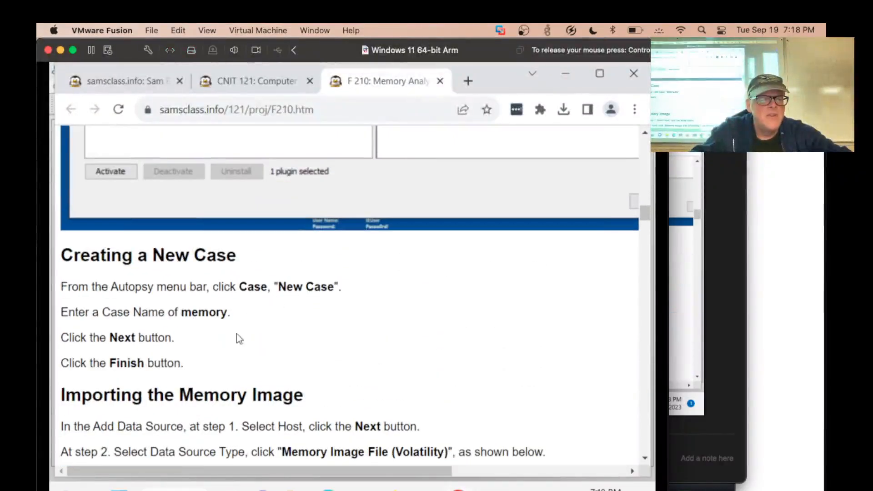
scroll("down", 3)
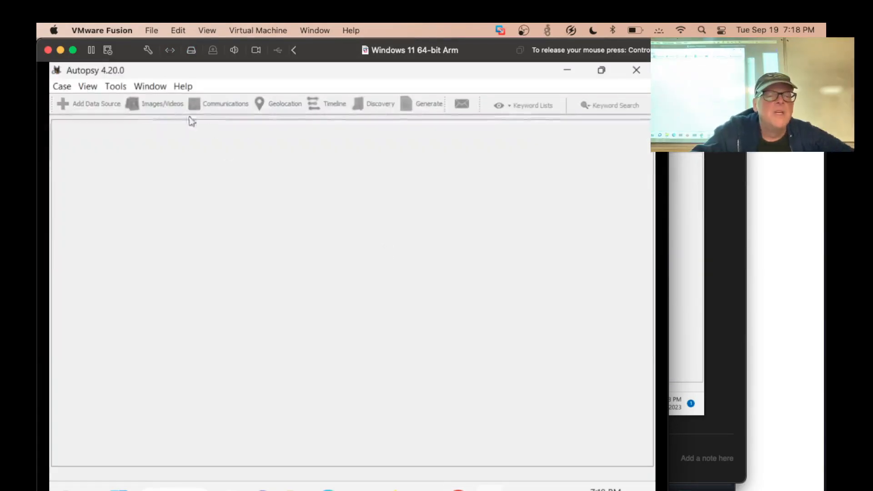
Start a new case from Case > New Case with case name mem.
left_click(87, 87)
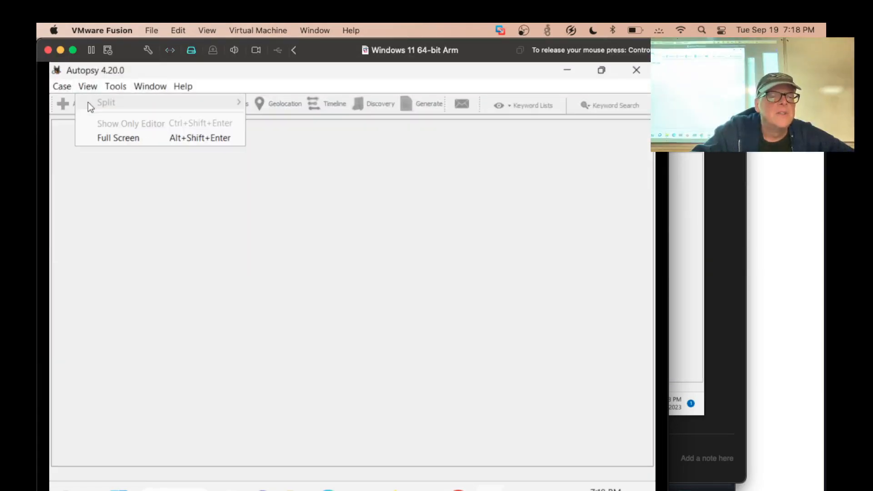
left_click(62, 86)
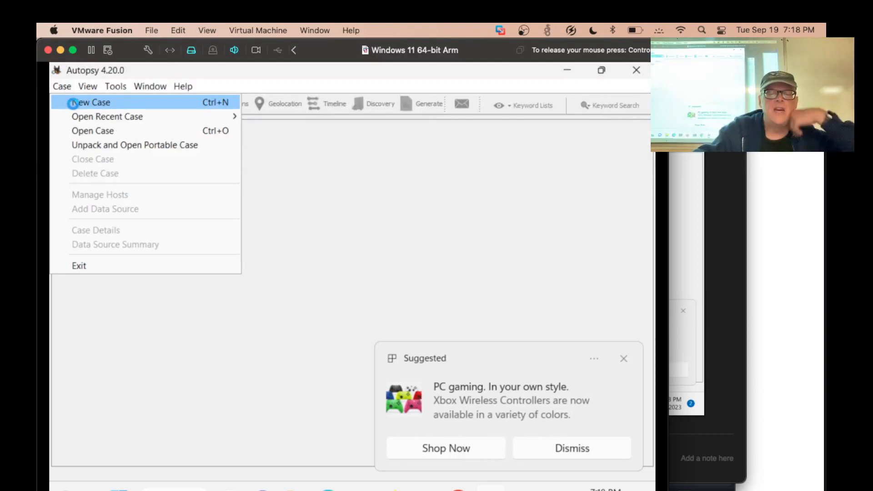
left_click(91, 102)
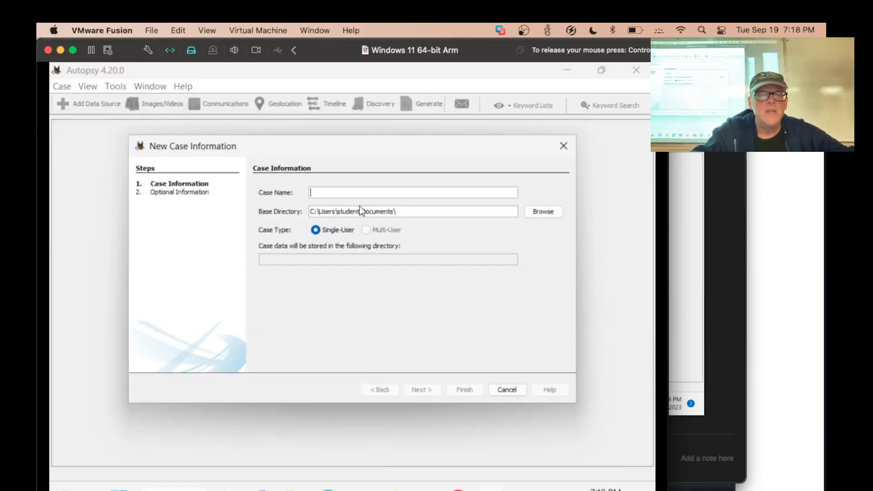
type("mem")
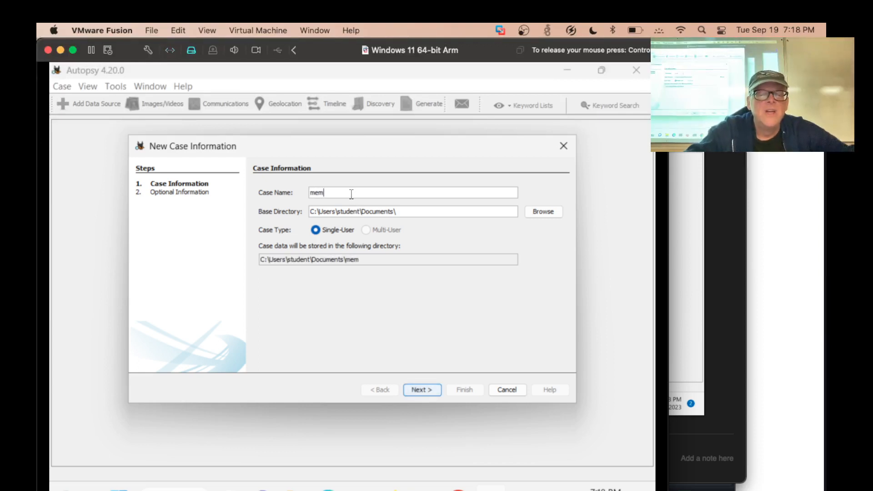
left_click(421, 390)
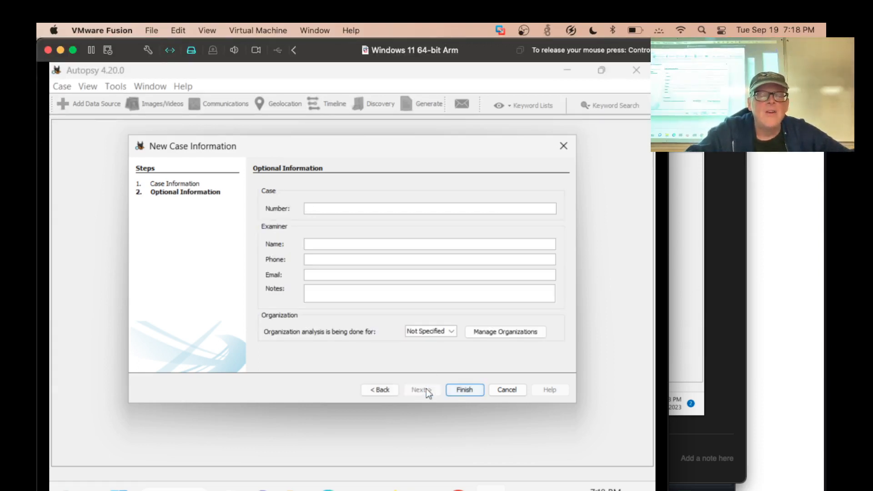
Enter case number mem and finish creating the case.
type("me")
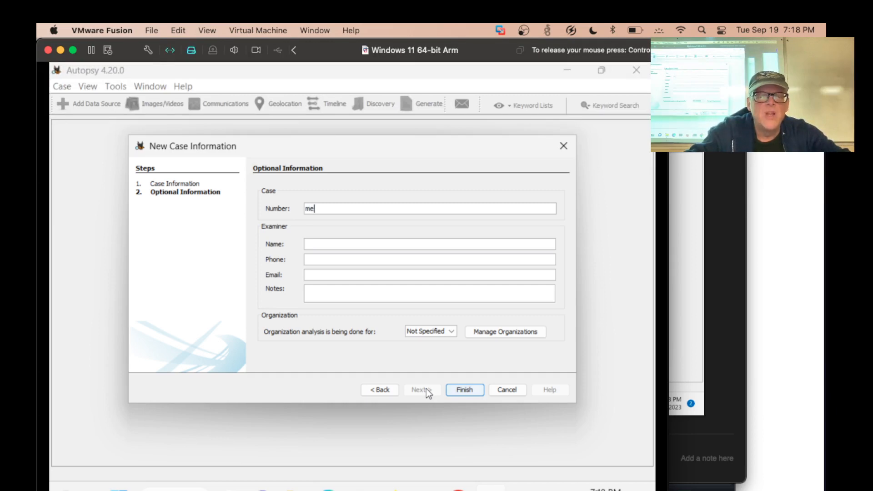
type("m")
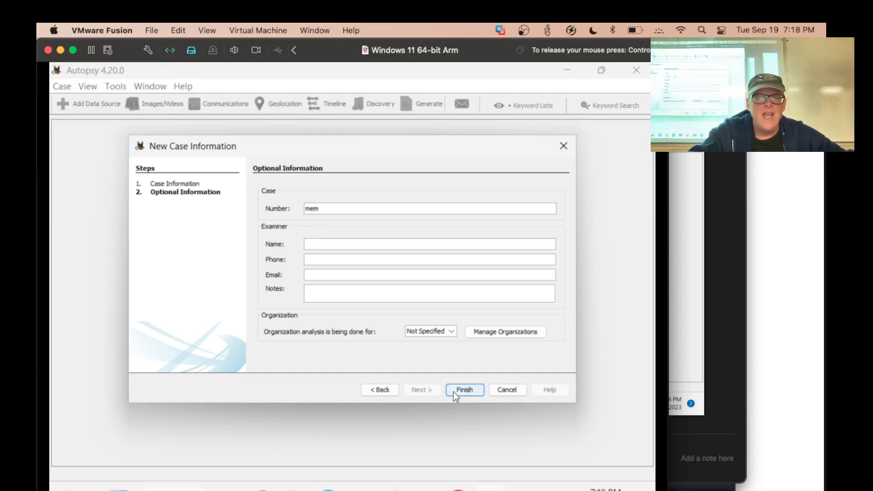
left_click(465, 390)
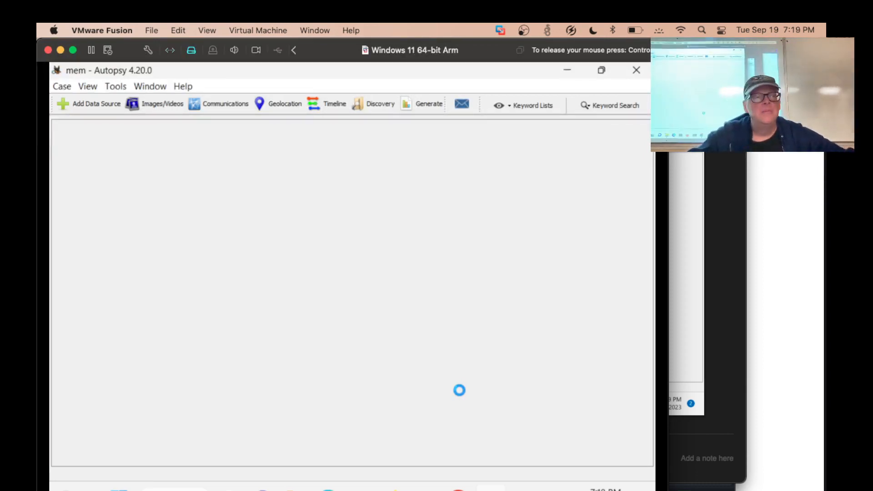
Add a data source of type Memory Image File (Volatility), keeping the generated host name.
left_click(87, 104)
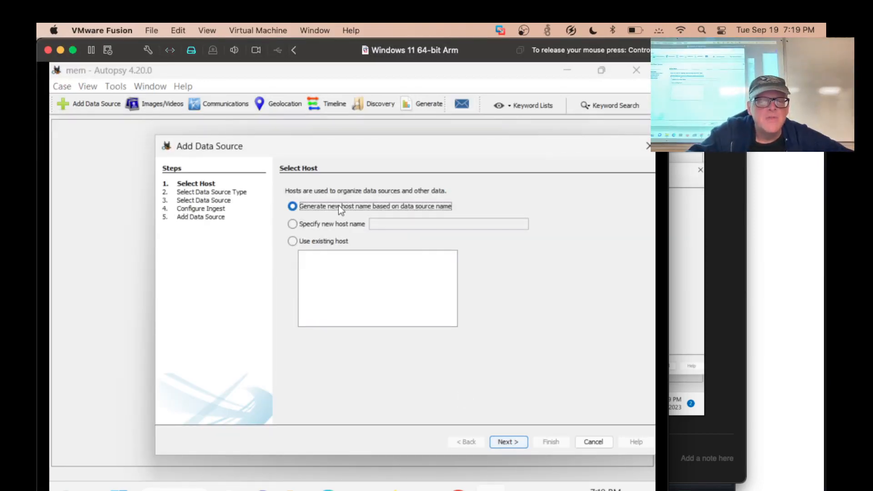
left_click(508, 442)
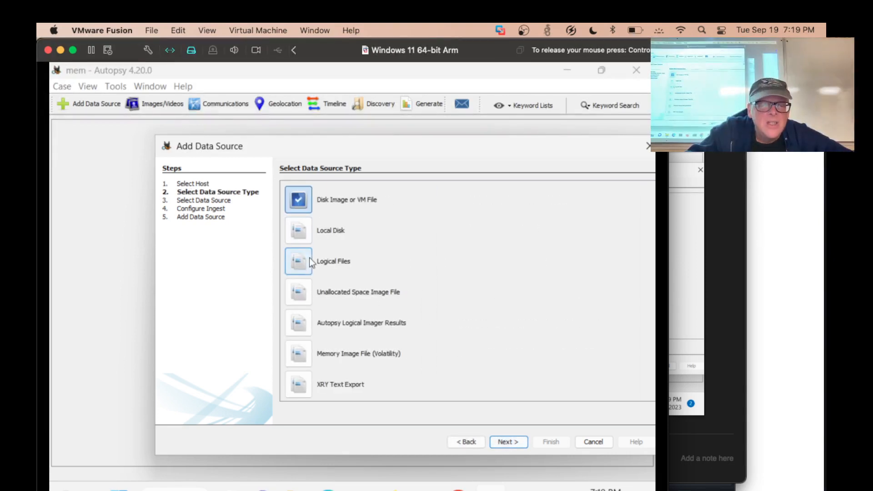
left_click(298, 353)
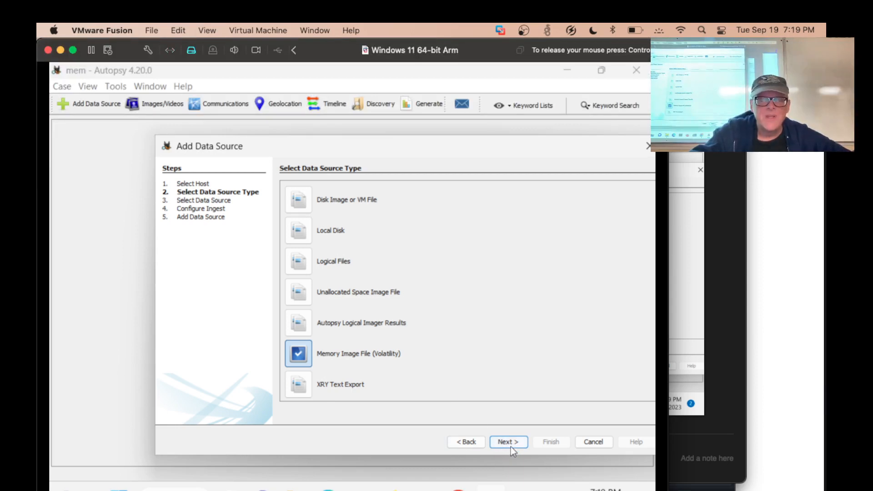
left_click(508, 442)
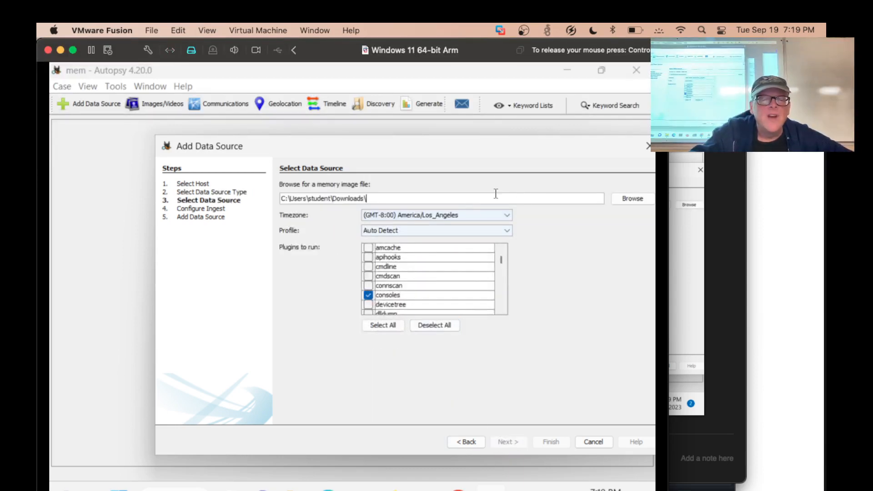
Browse for the memory image file and enter a folder inside Downloads.
left_click(632, 199)
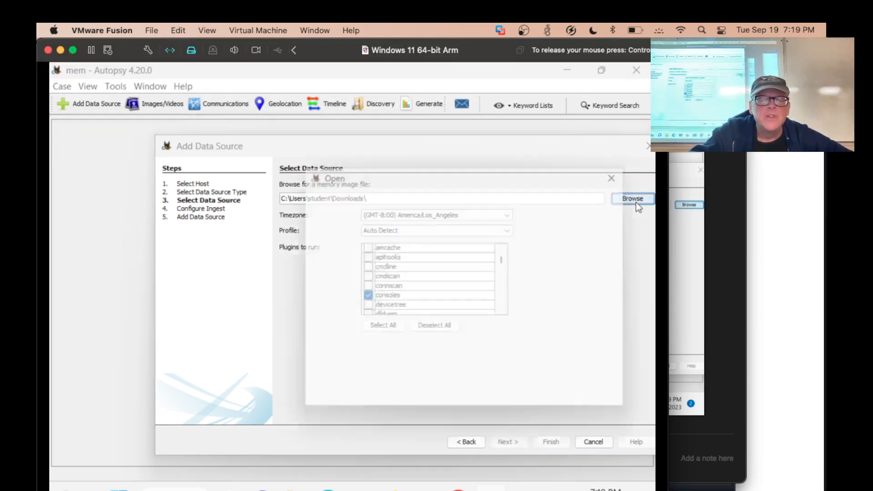
left_click(632, 198)
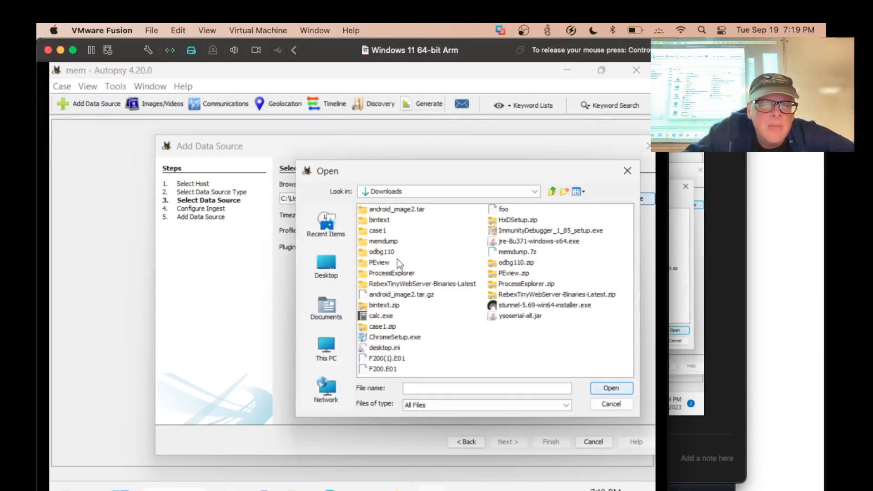
double_click(383, 241)
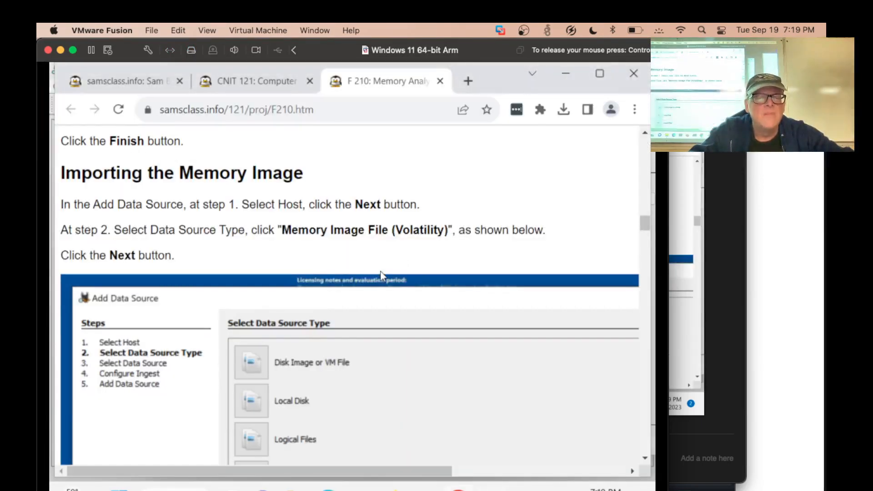
Keep only the required Volatility plugins checked for memdump.mem and continue to Configure Ingest.
scroll("down", 3)
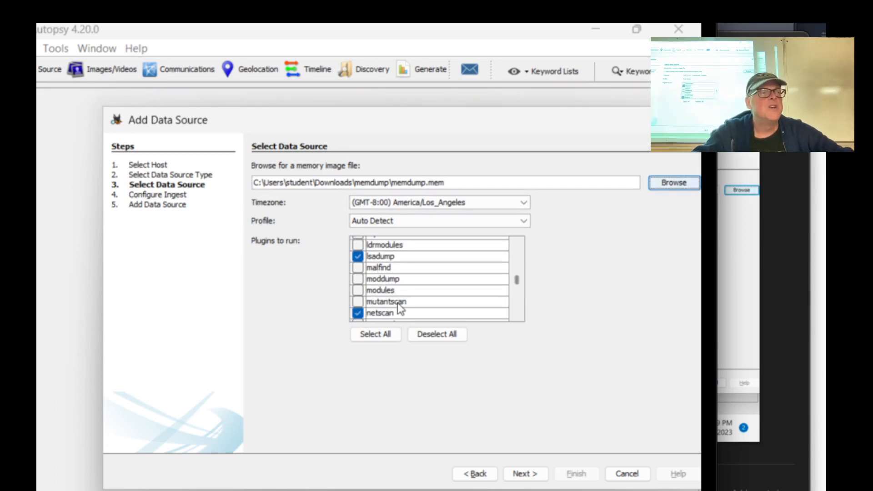
mouse_move(585, 365)
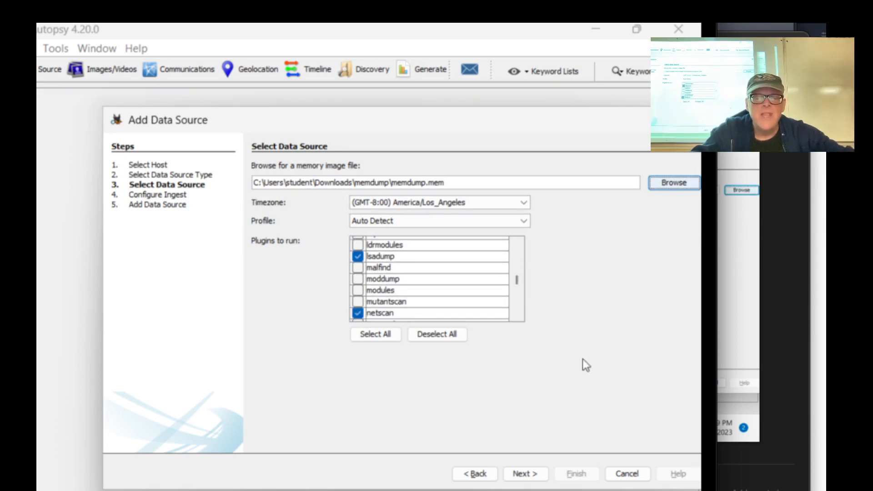
left_click(525, 473)
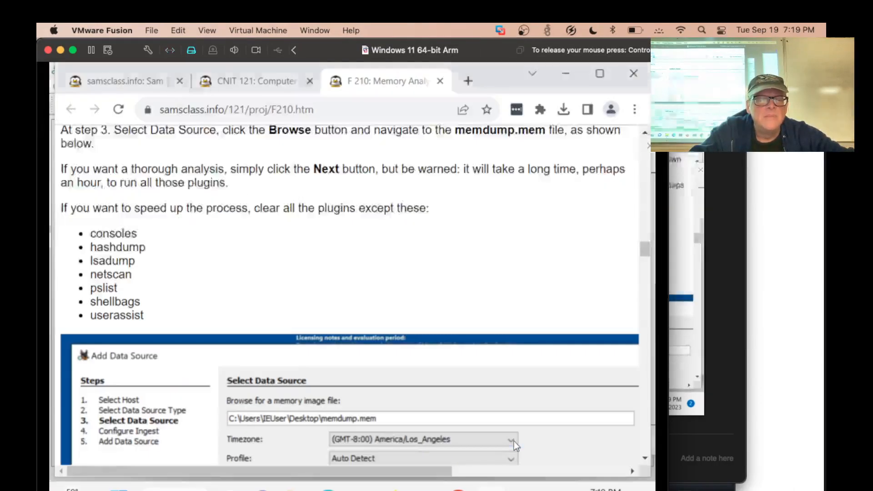
scroll("down", 3)
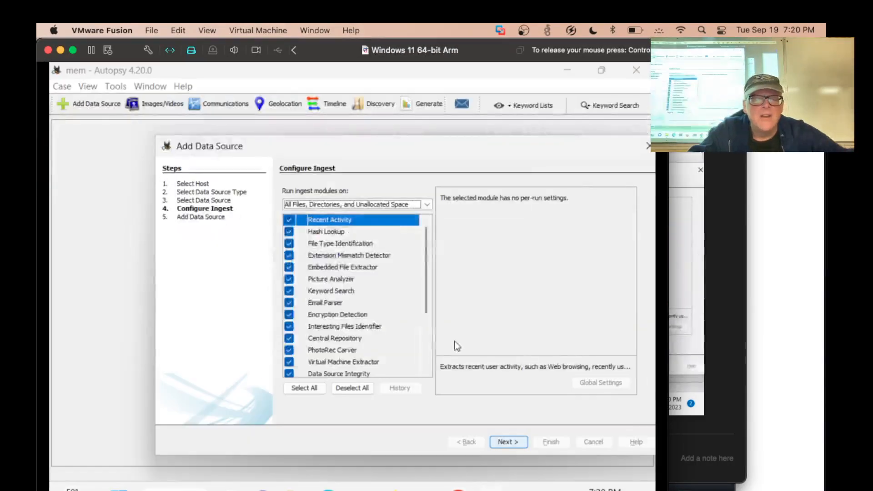
Start adding memdump.mem with the chosen Volatility modules running.
left_click(507, 442)
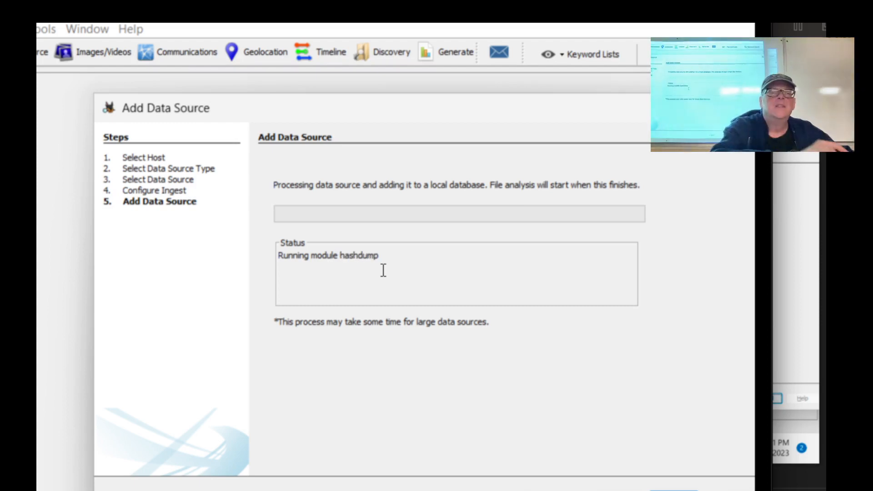
mouse_move(381, 268)
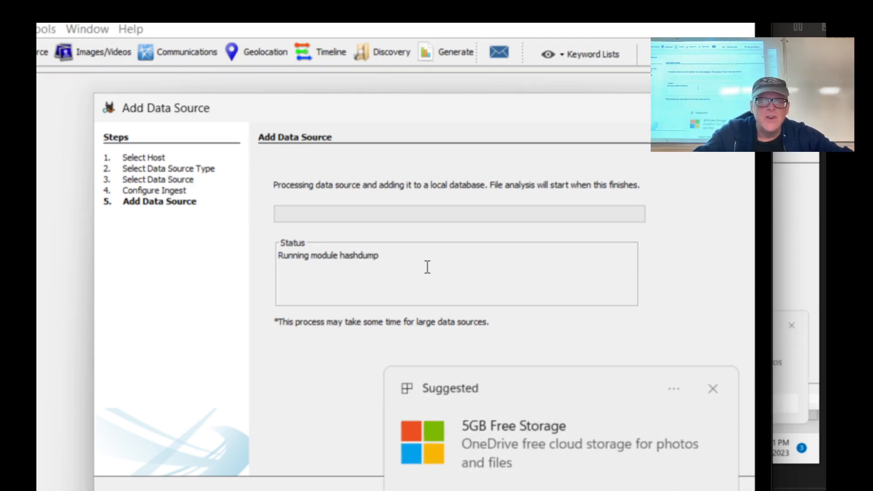
mouse_move(651, 396)
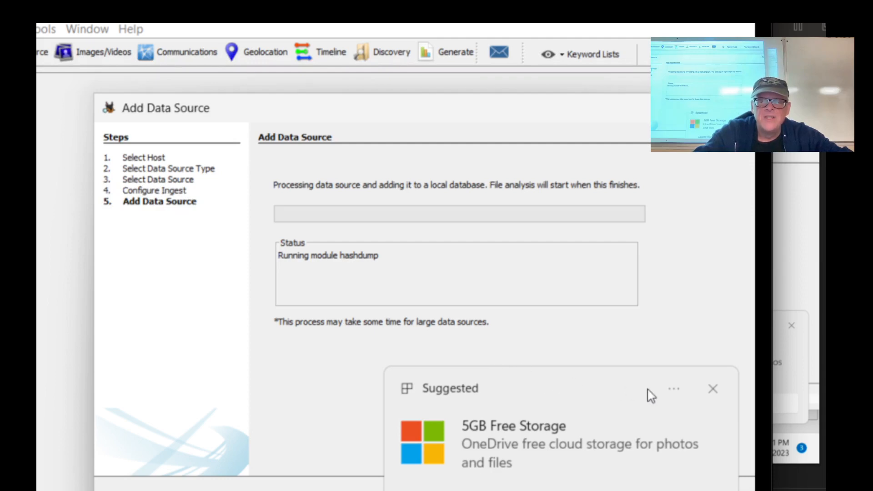
left_click(713, 389)
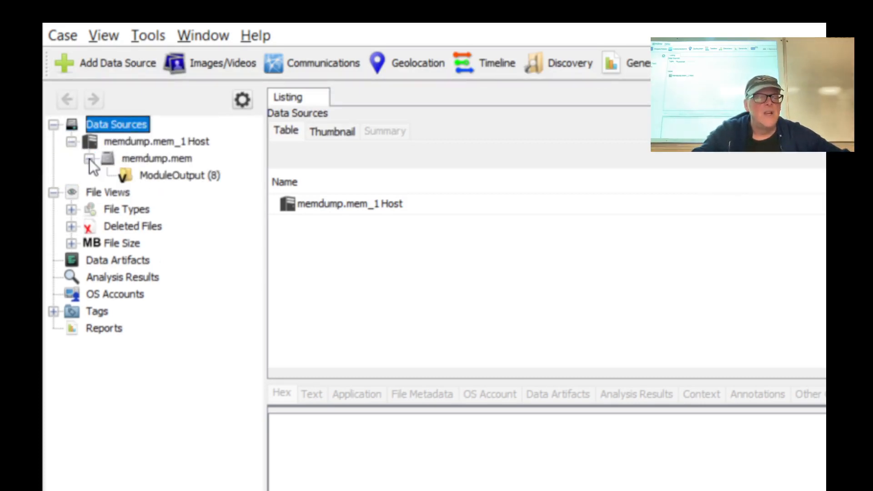
Review the ModuleOutput consoles command history with net user attempts, then select the hashdump output.
left_click(179, 175)
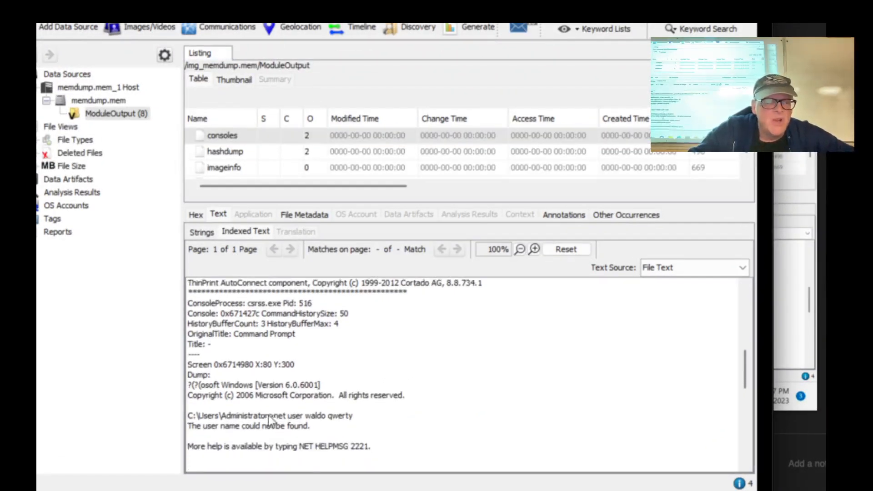
scroll("down", 3)
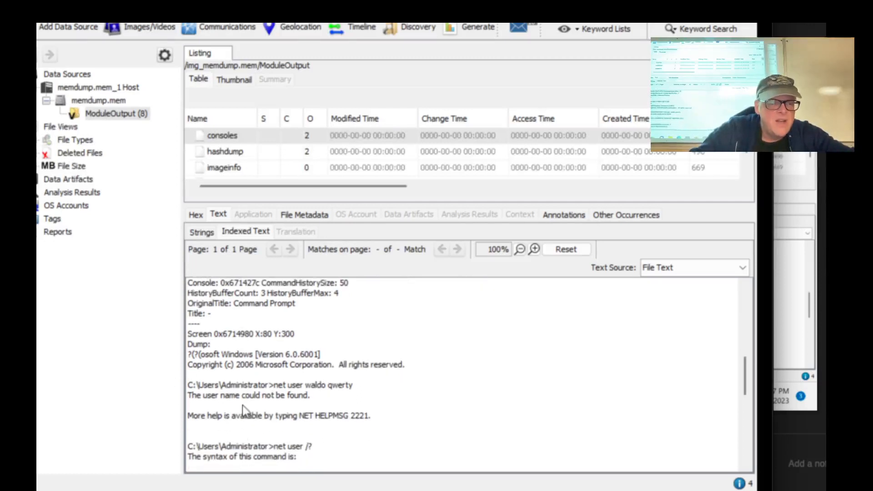
scroll("down", 3)
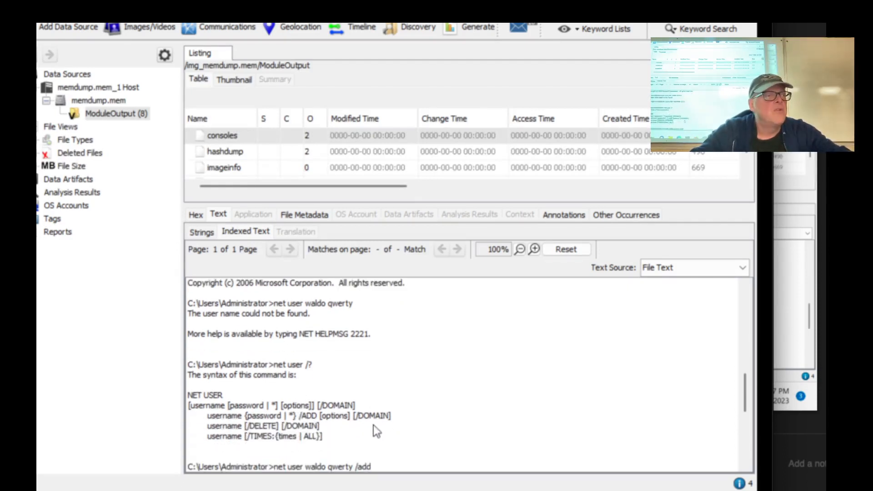
mouse_move(473, 412)
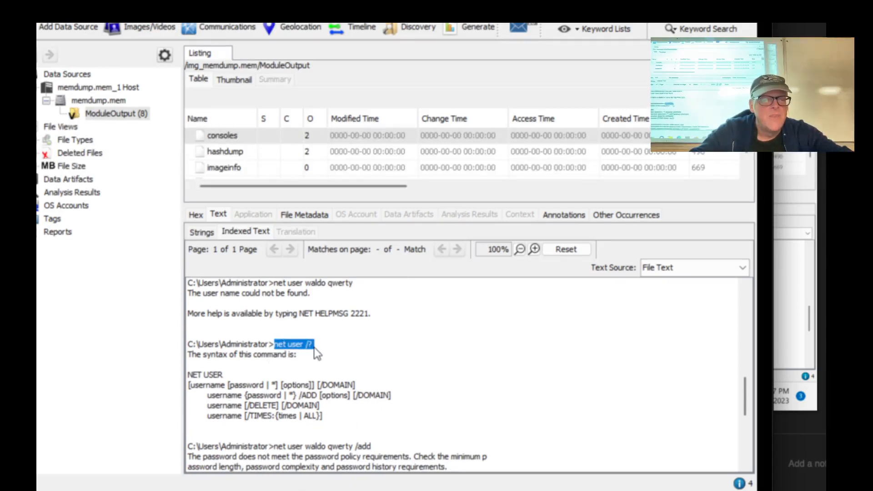
mouse_move(228, 349)
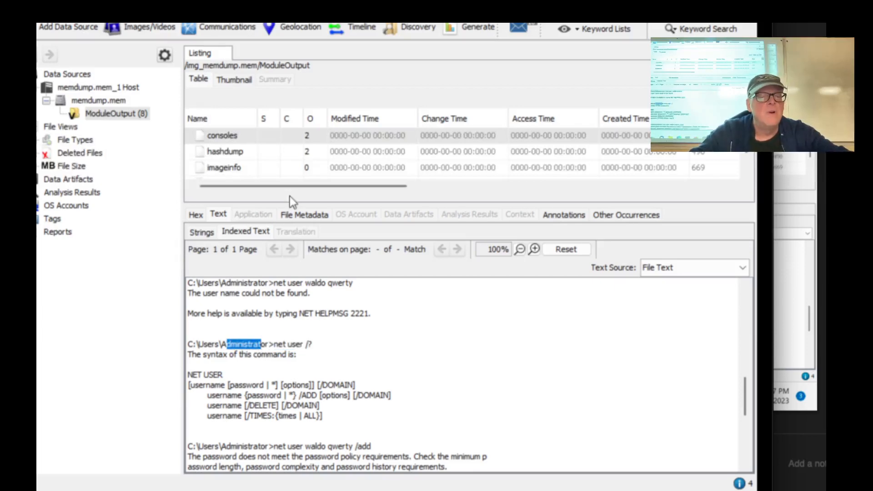
left_click(224, 151)
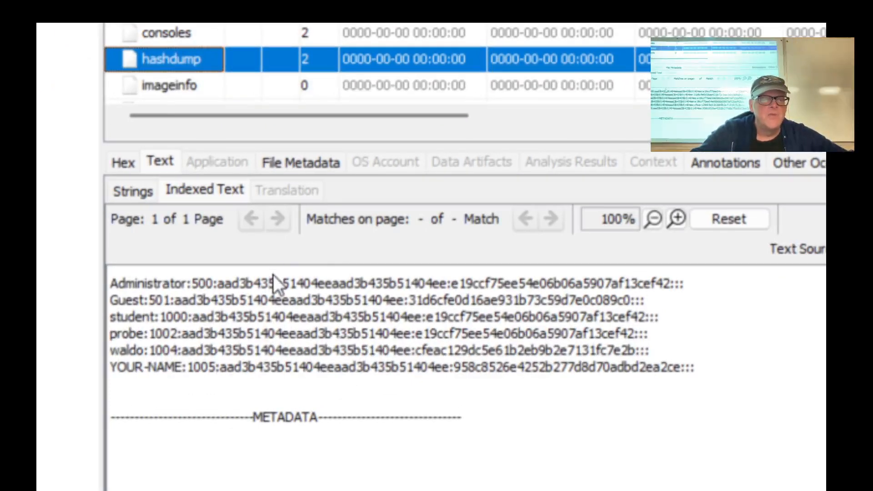
mouse_move(315, 366)
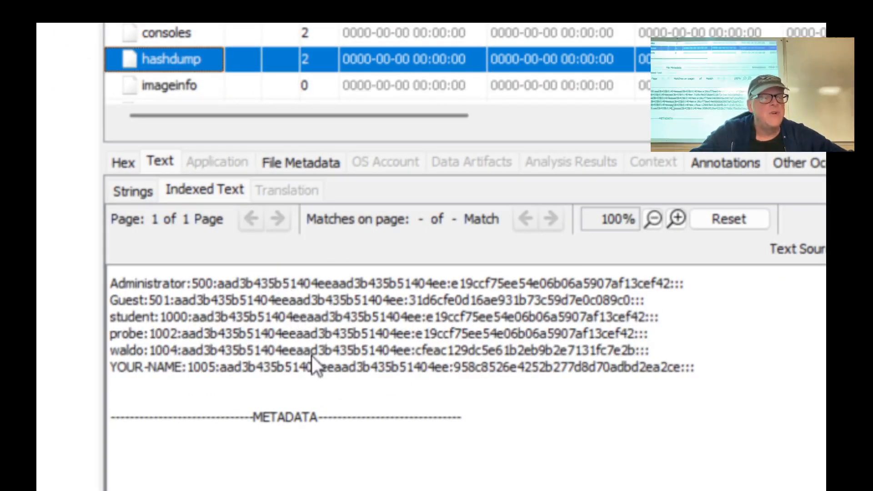
mouse_move(262, 325)
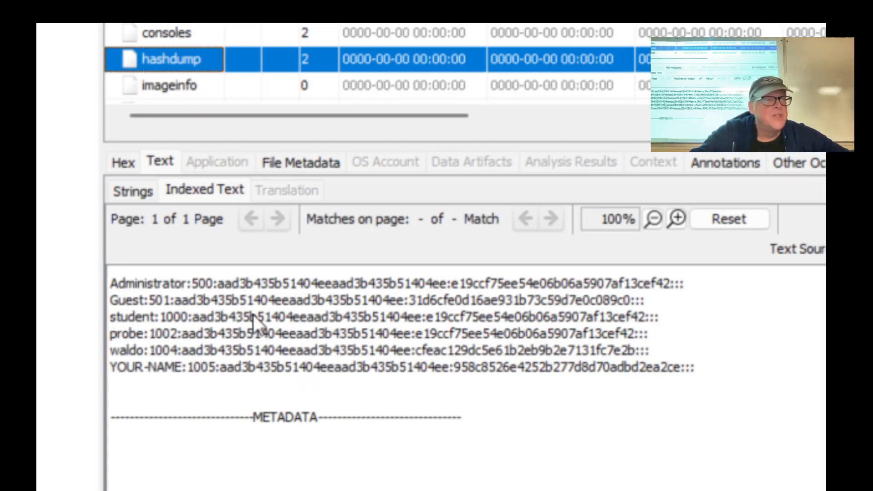
mouse_move(464, 286)
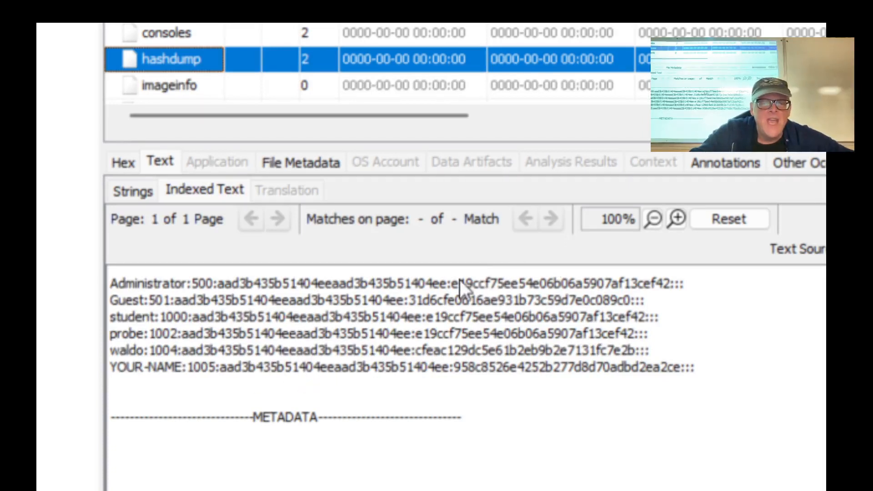
mouse_move(472, 301)
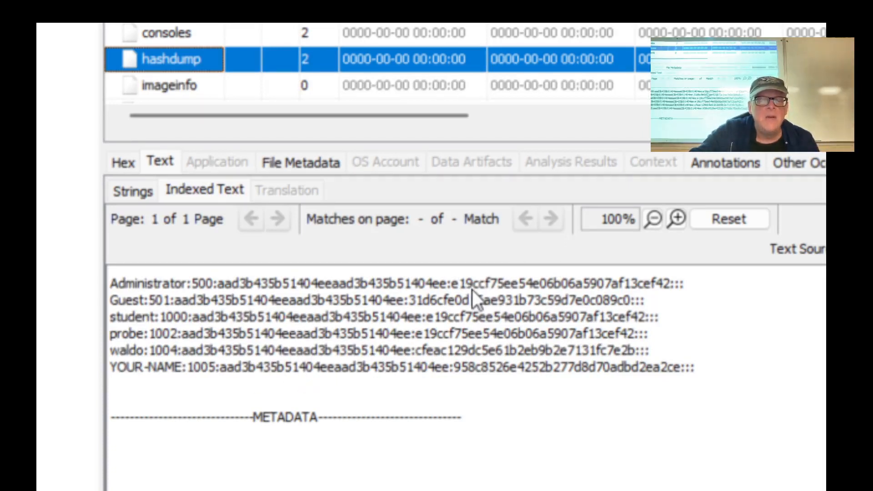
mouse_move(515, 373)
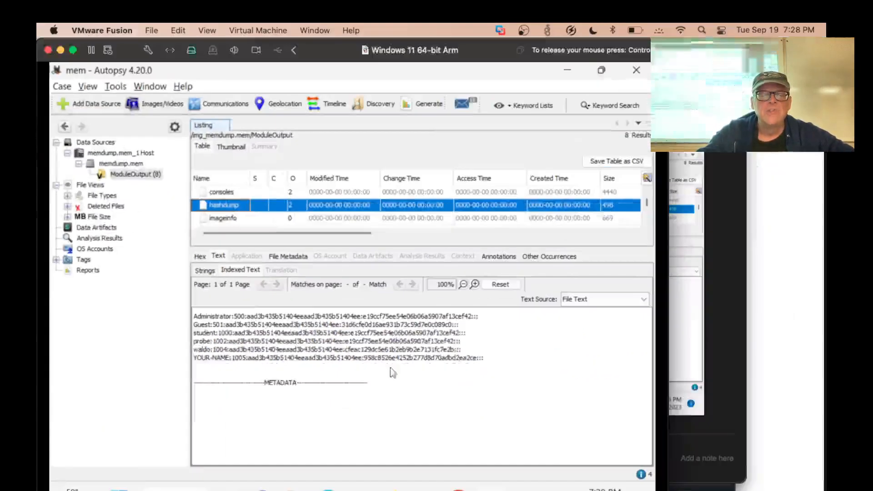
left_click(223, 217)
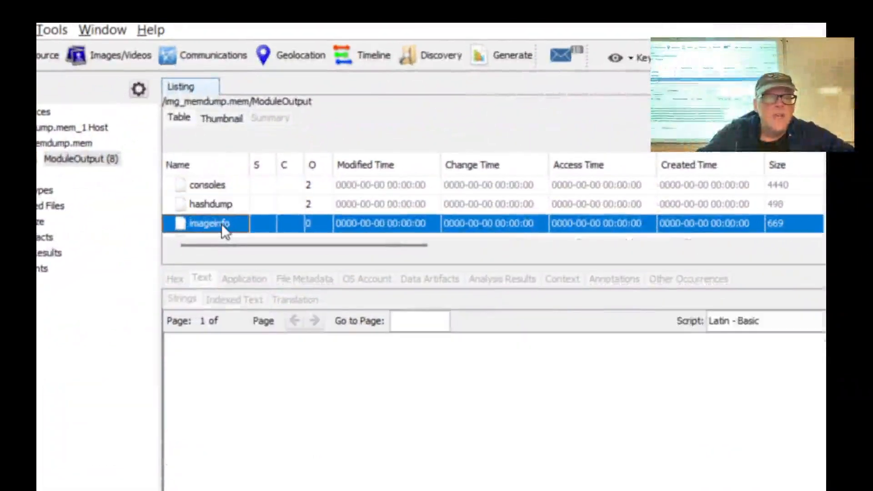
left_click(234, 299)
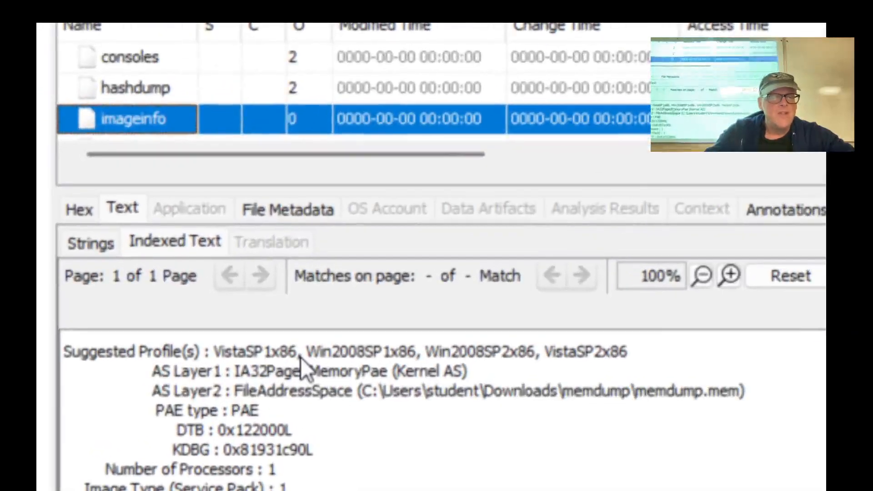
mouse_move(499, 365)
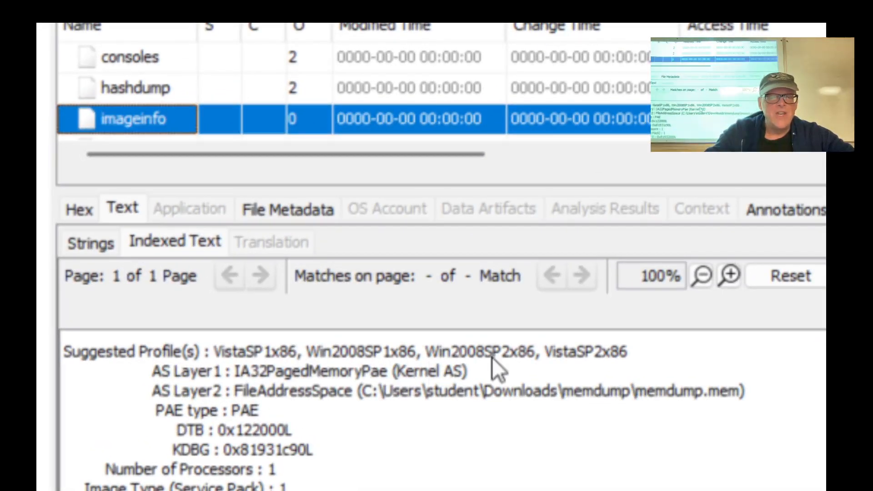
mouse_move(206, 359)
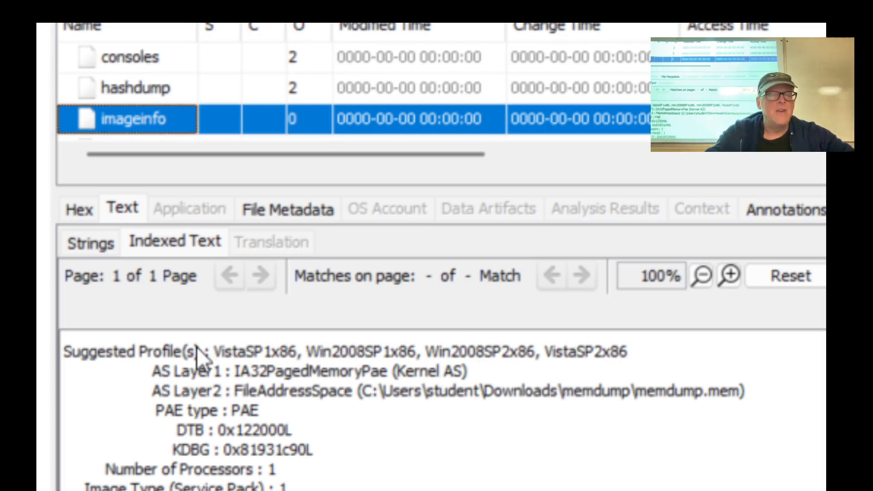
mouse_move(543, 373)
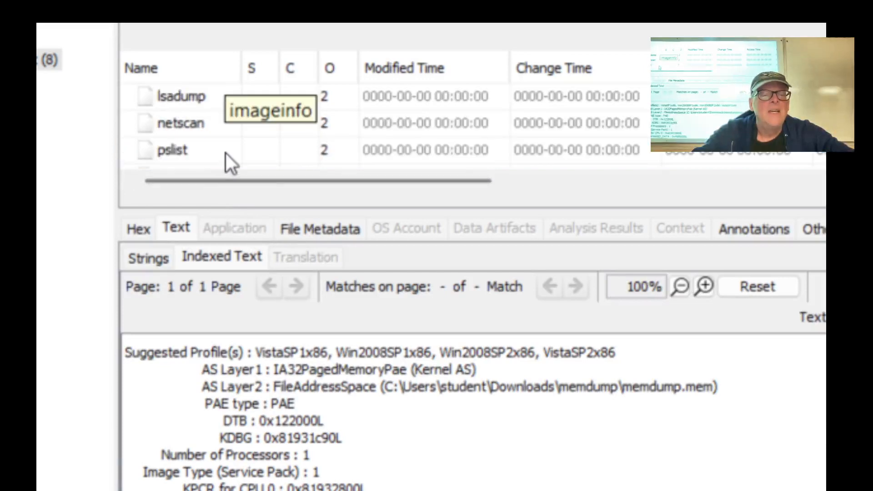
Review the netscan connections and lsadump secrets, then display the pslist process listing.
left_click(173, 150)
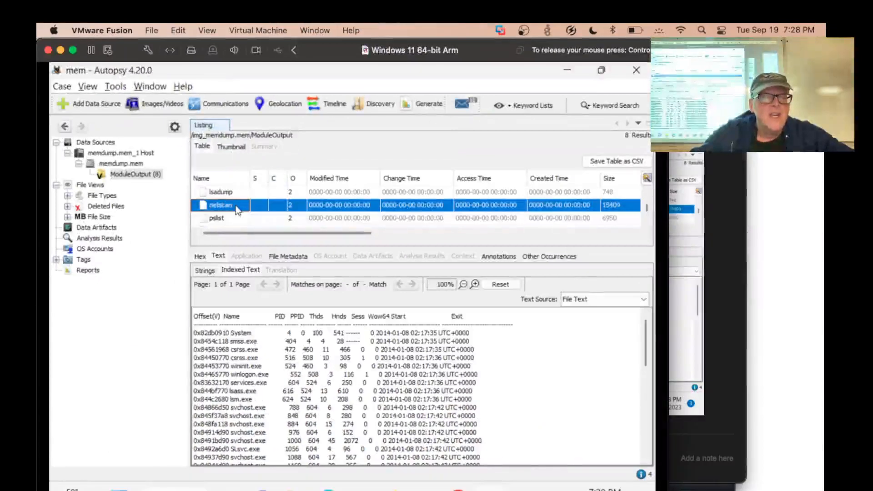
left_click(221, 205)
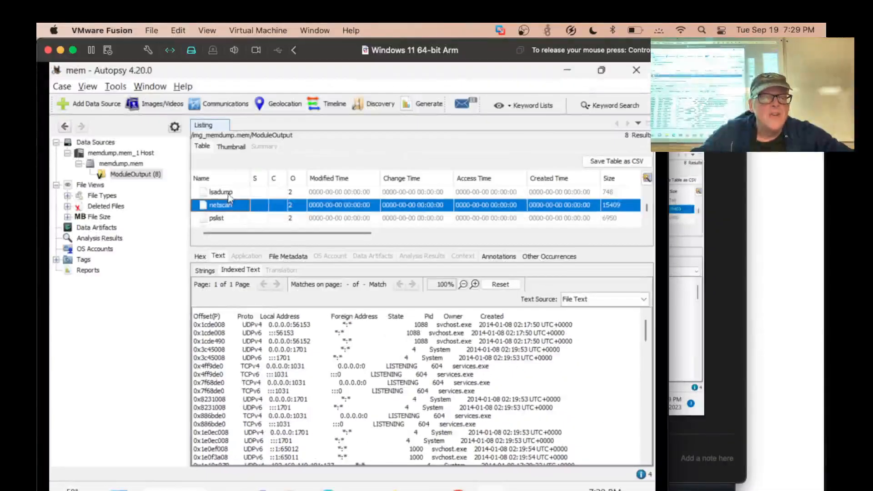
left_click(220, 191)
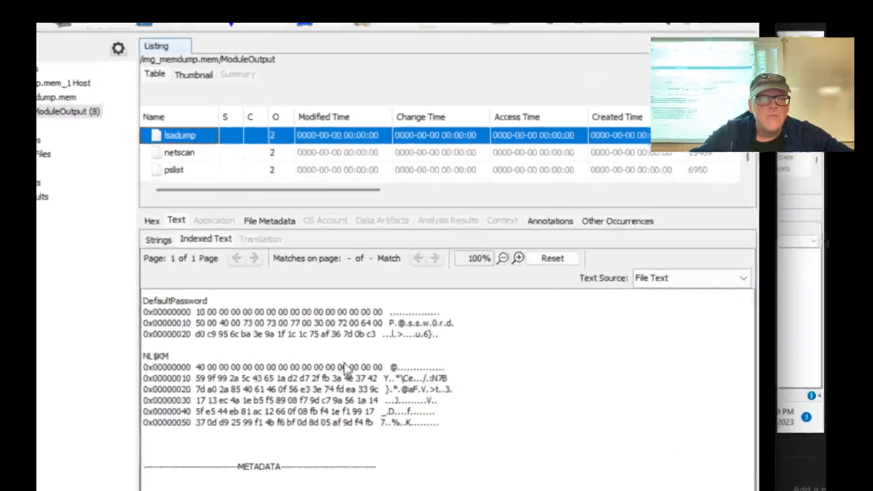
mouse_move(459, 348)
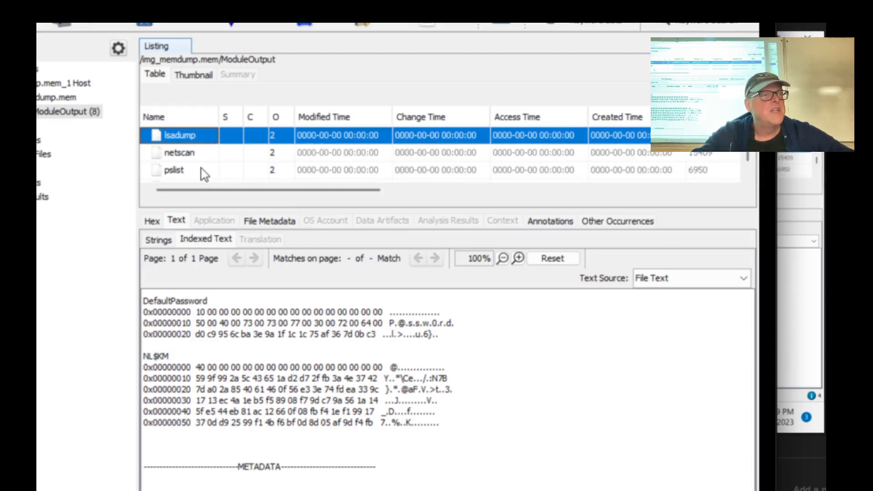
left_click(175, 170)
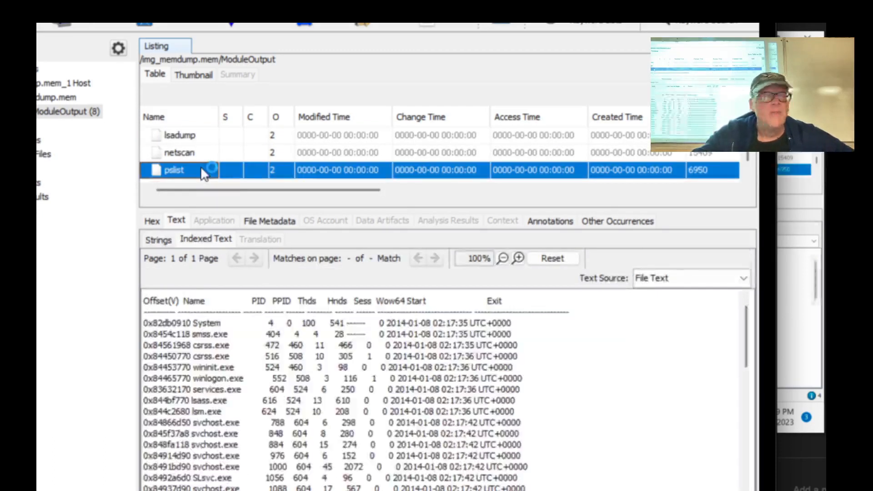
Review userassist, then scroll the shellbags Desktop entries (Adobe Reader X.lnk, BIND9.8.5-P2.zip, Wireshark installer).
left_click(182, 172)
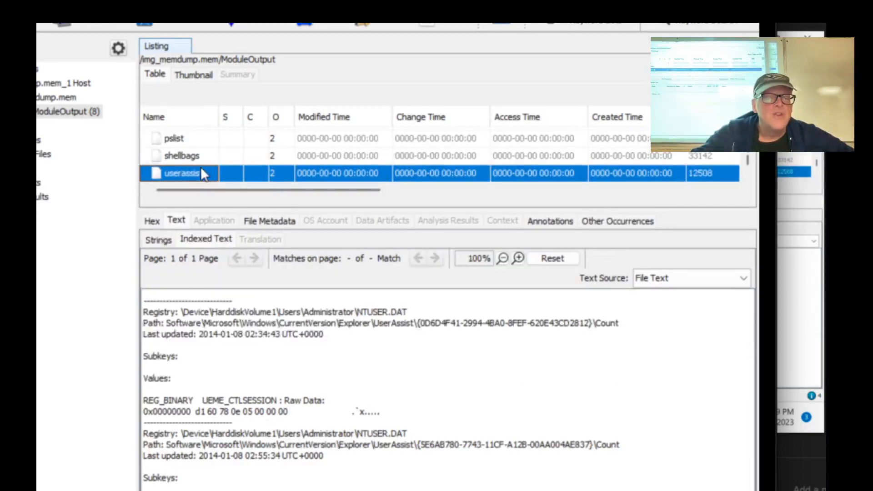
left_click(181, 155)
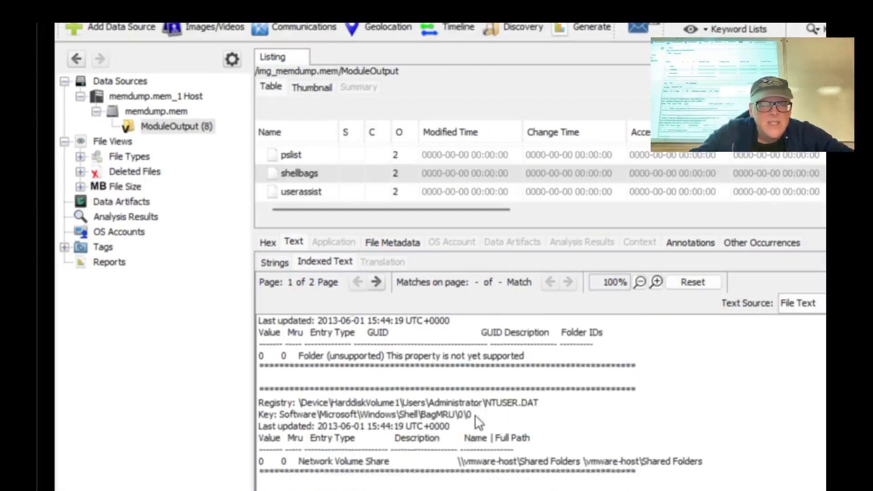
scroll("down", 3)
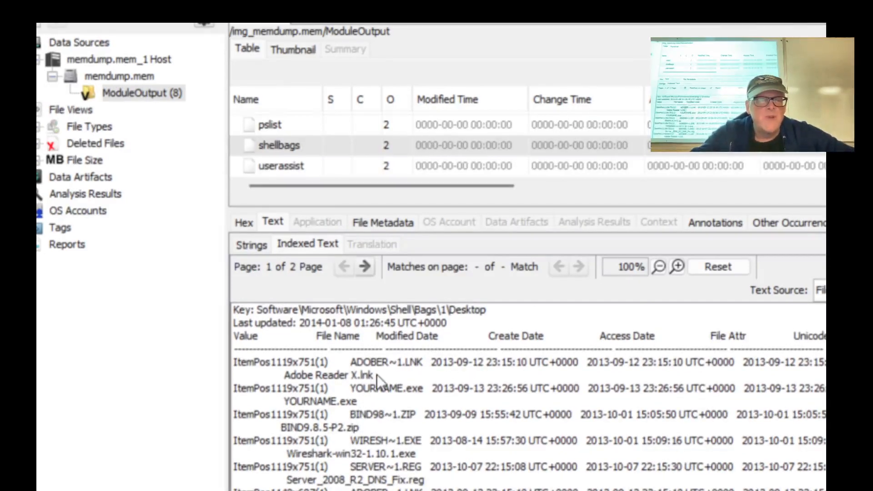
mouse_move(417, 411)
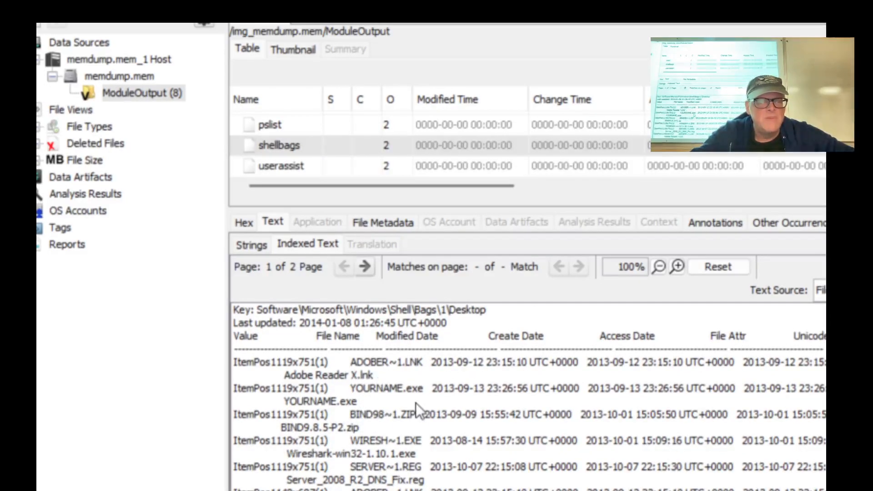
scroll("down", 3)
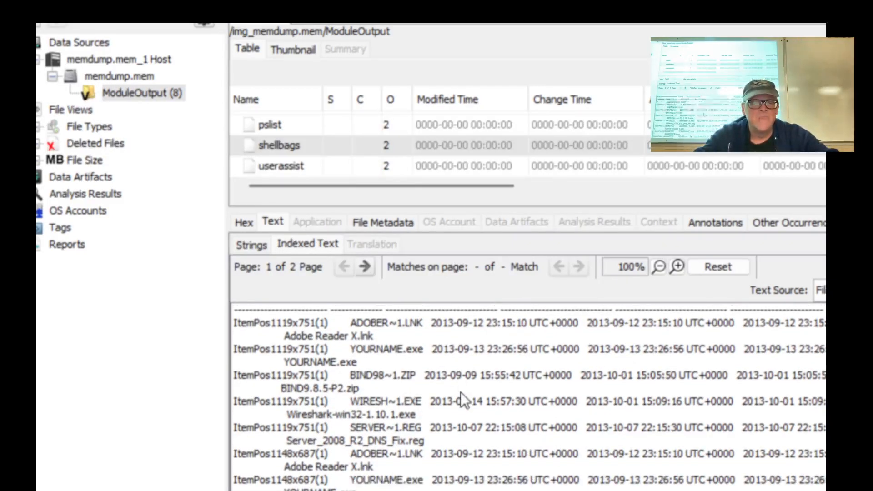
scroll("down", 3)
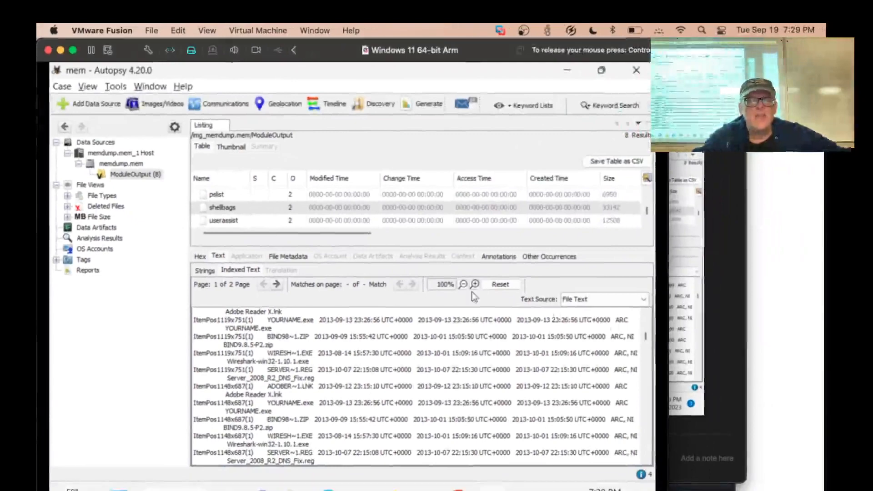
Scroll through the userassist registry entries, including Notepad.lnk with run count 22.
left_click(224, 220)
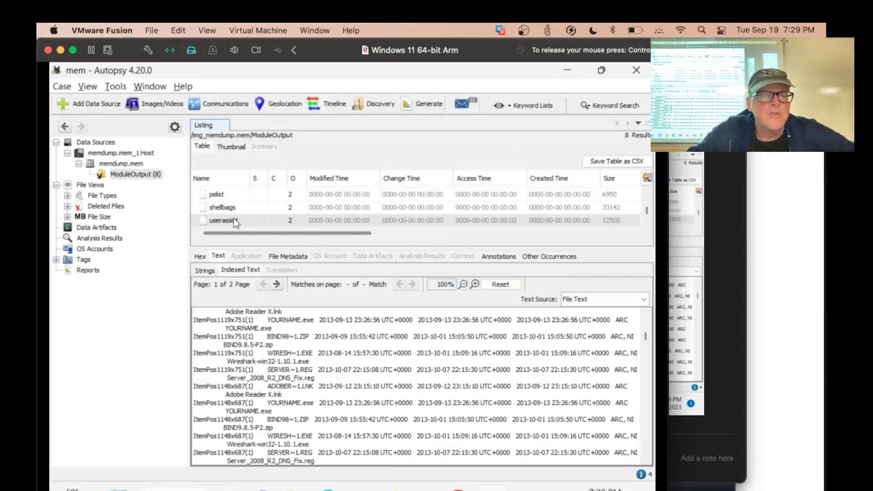
left_click(223, 220)
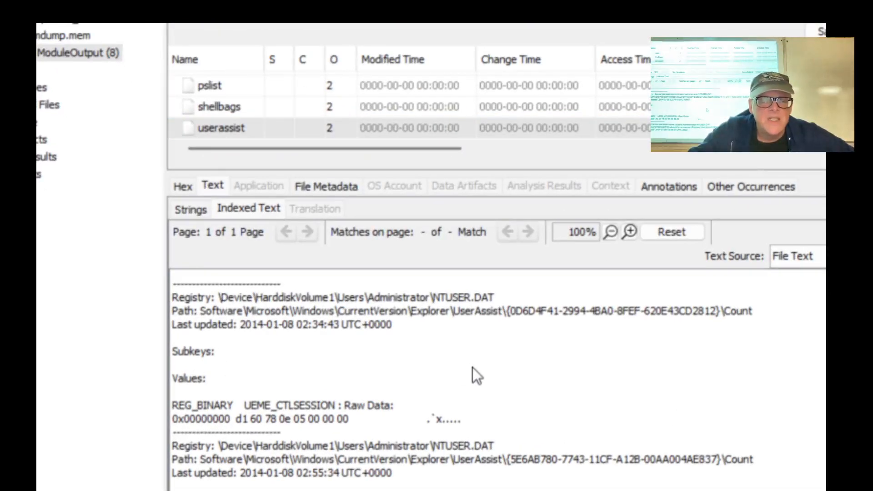
scroll("down", 3)
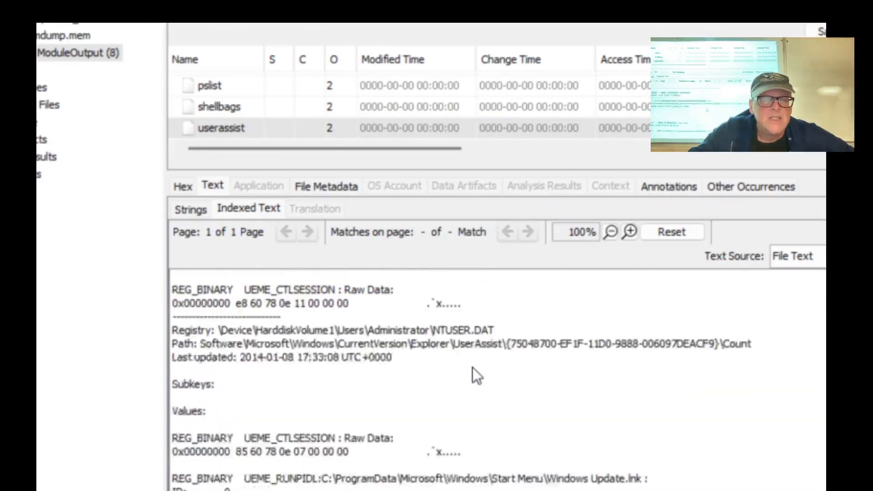
scroll("down", 3)
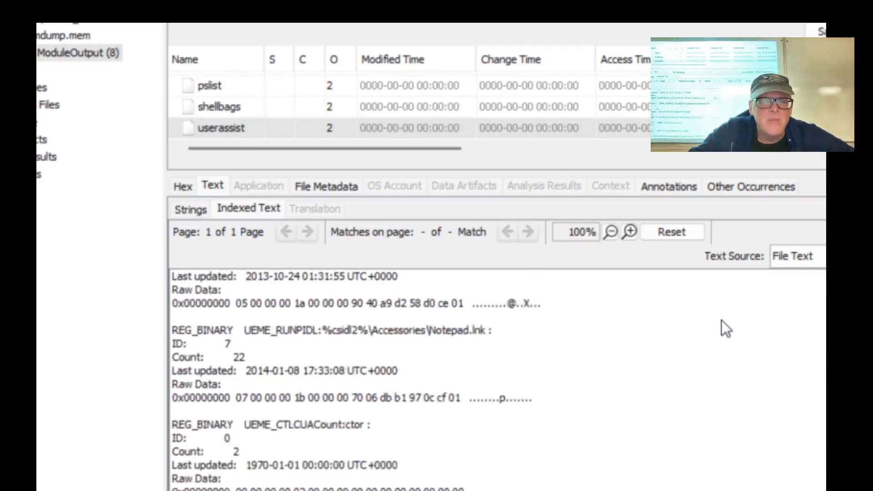
scroll("down", 3)
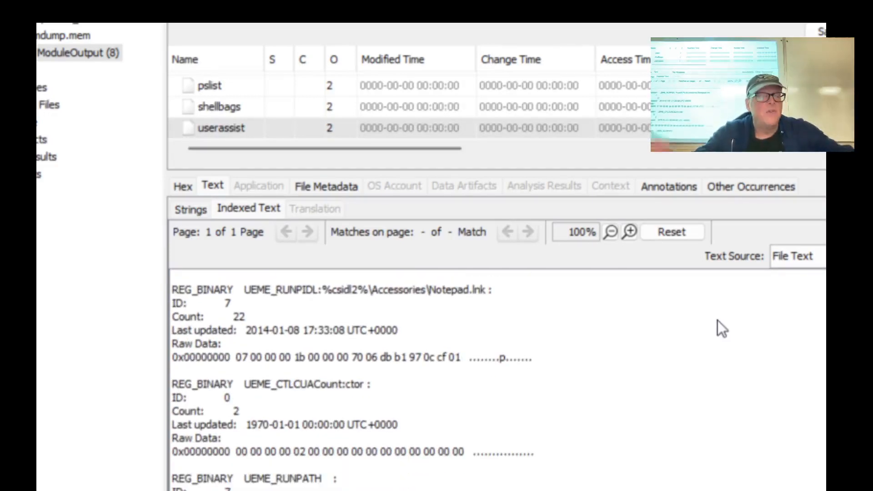